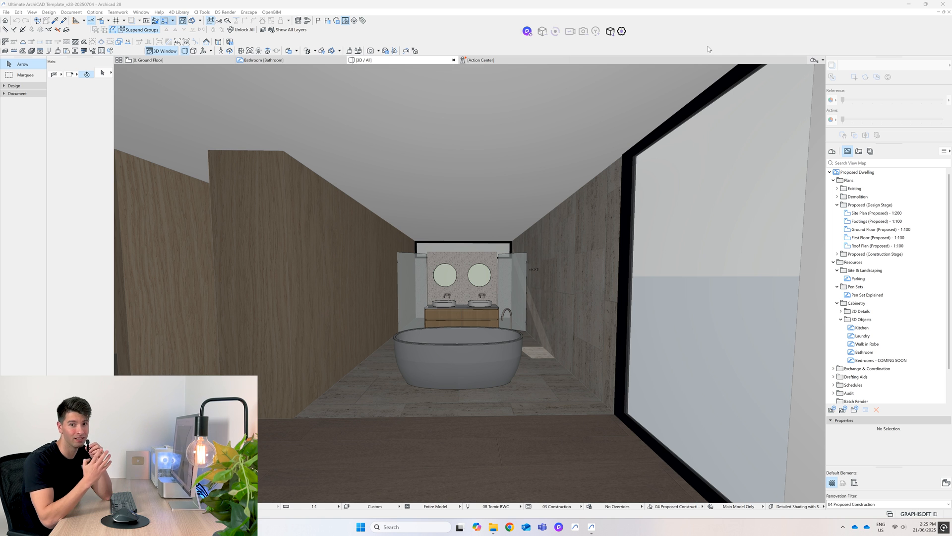
mouse_move(670, 81)
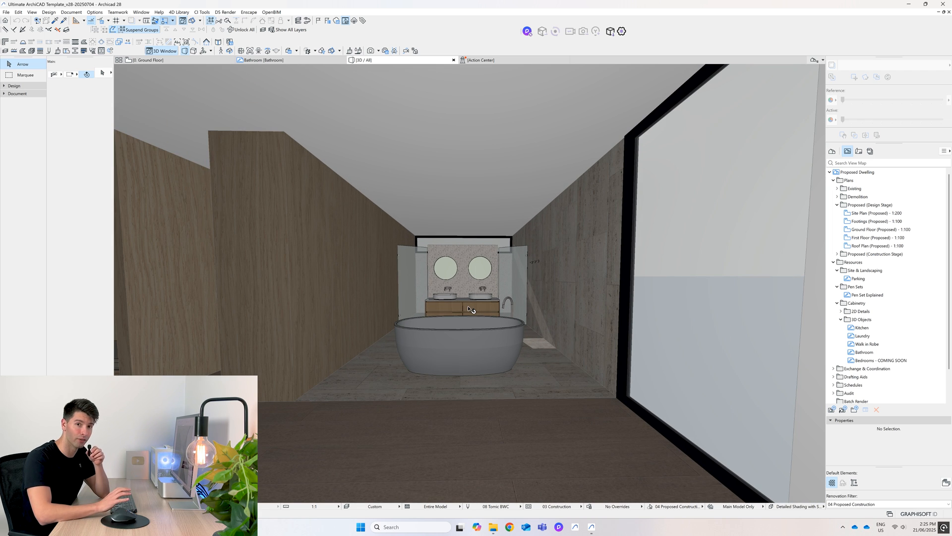
mouse_move(479, 266)
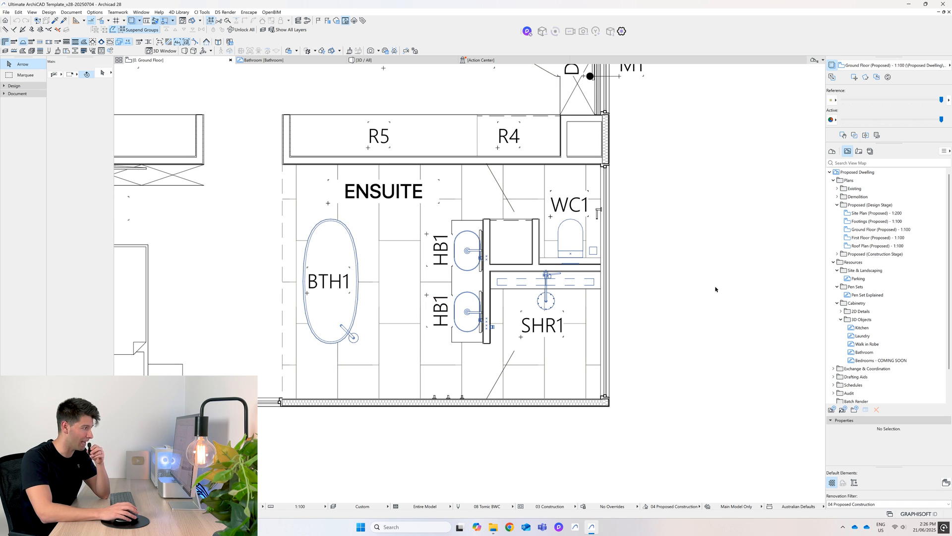
left_click(352, 336)
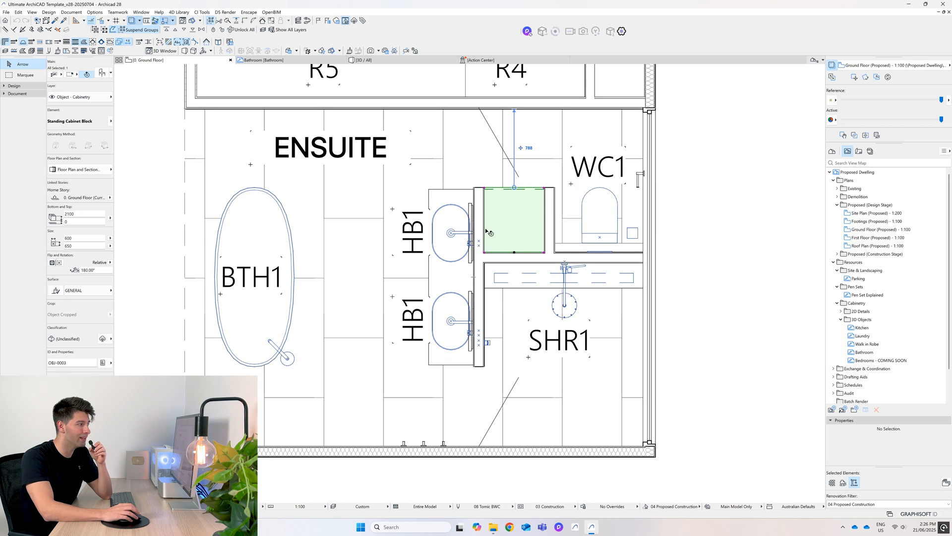
scroll("down", 3)
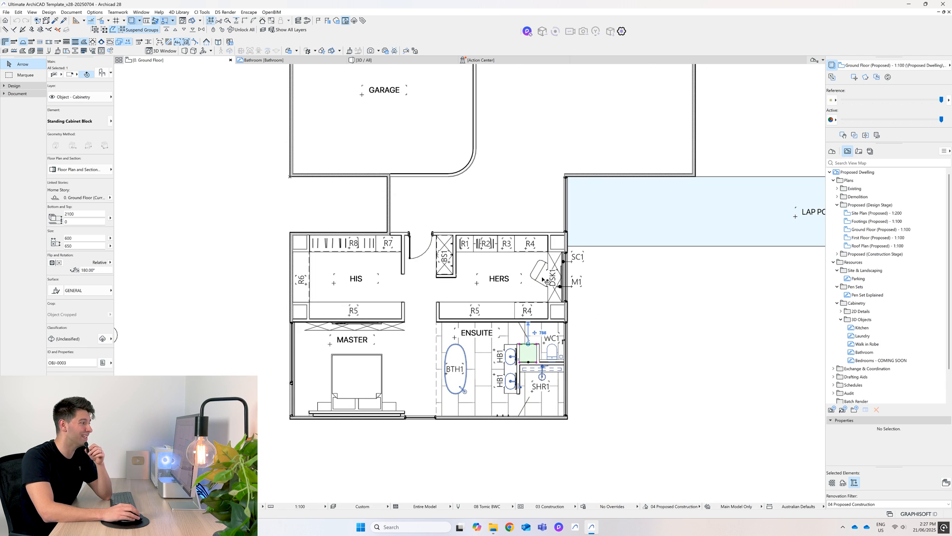
mouse_move(479, 292)
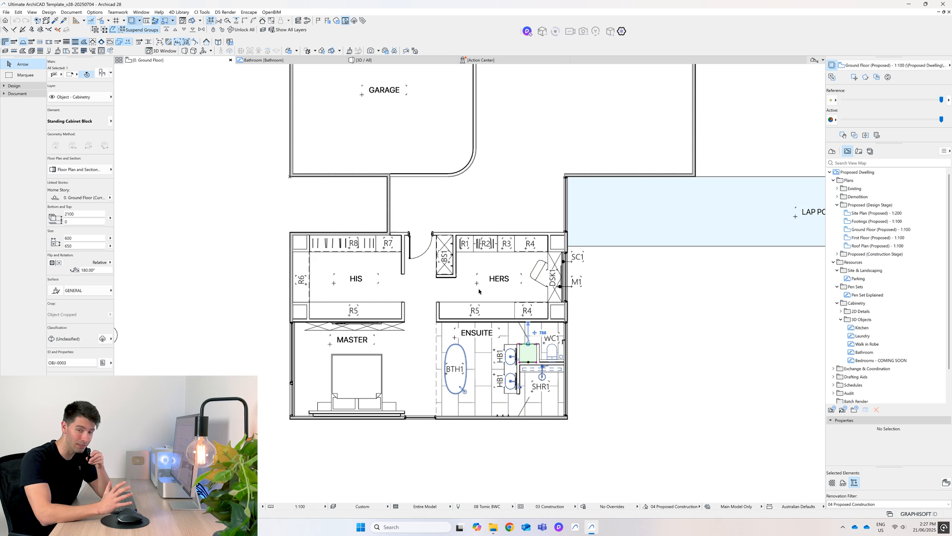
left_click(610, 378)
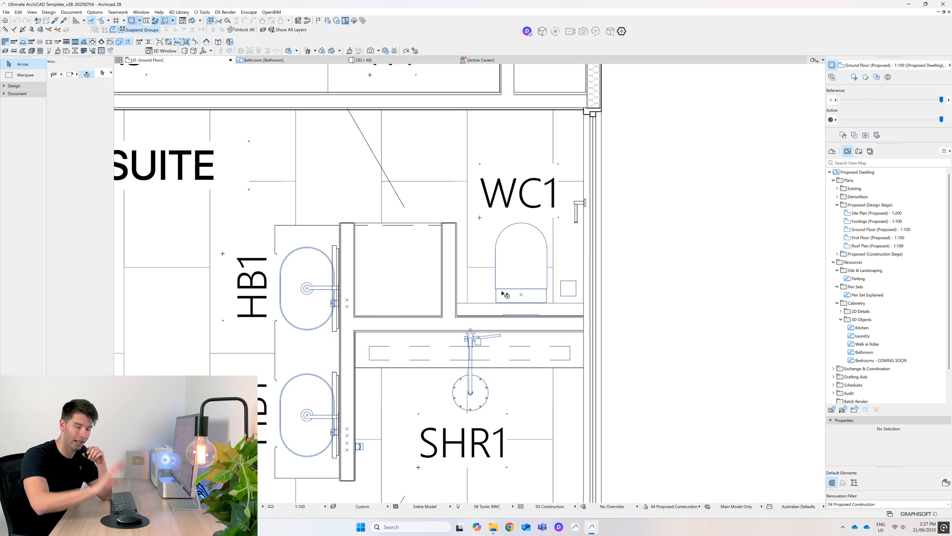
left_click(521, 267)
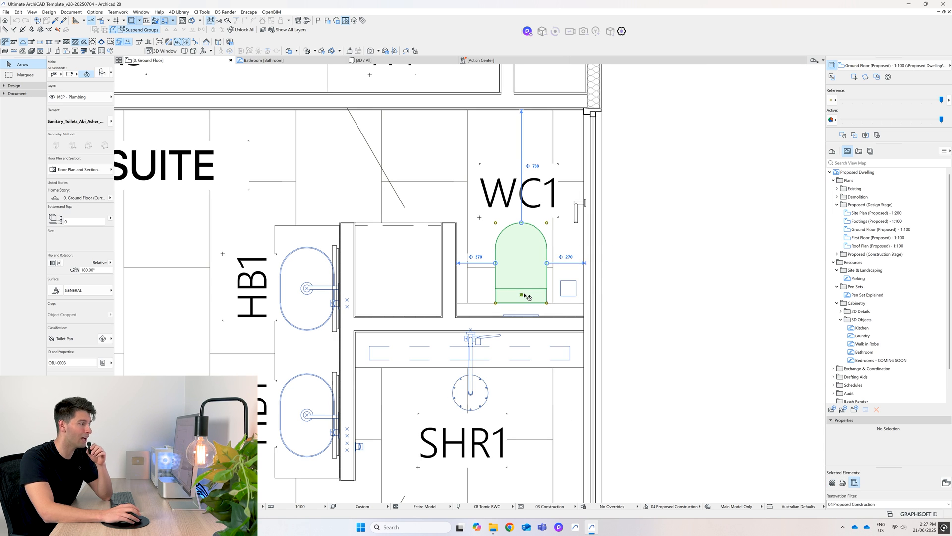
mouse_move(527, 297)
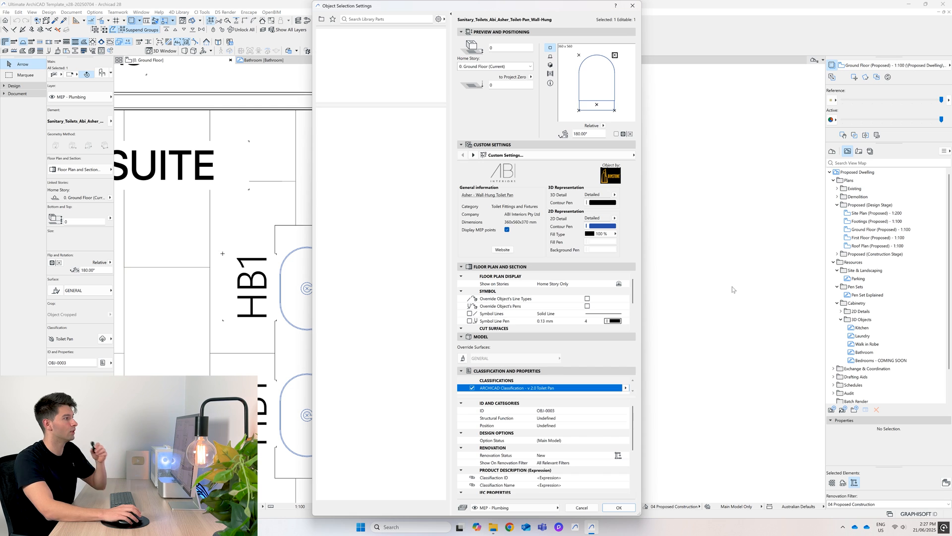
mouse_move(527, 56)
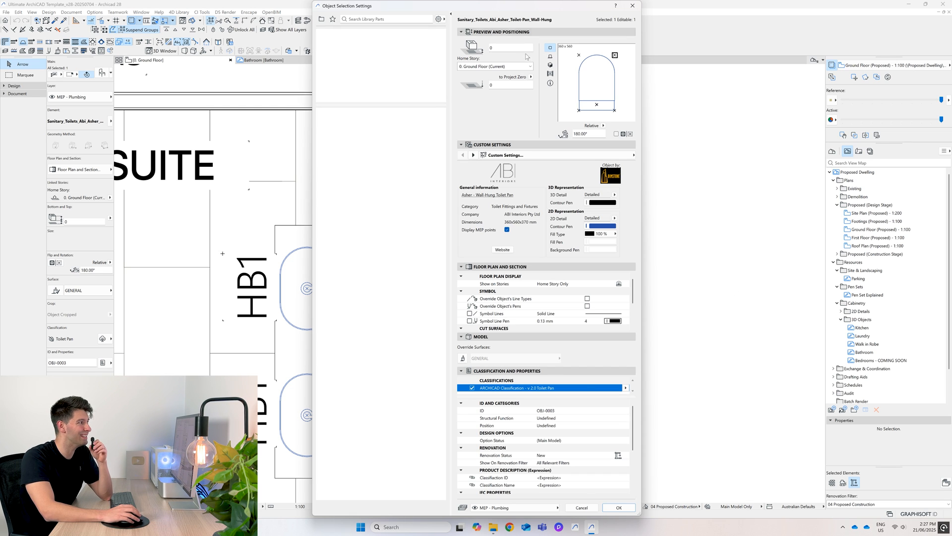
left_click(549, 65)
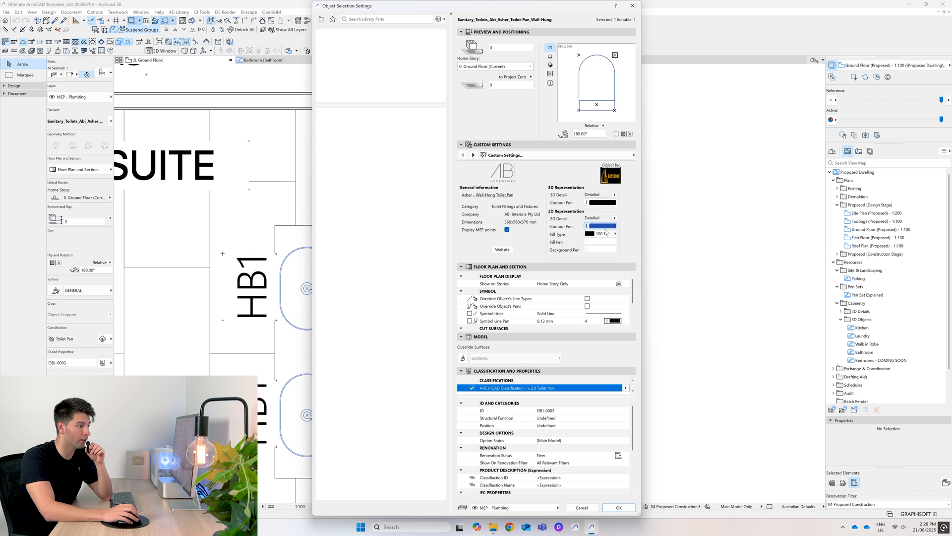
left_click(599, 226)
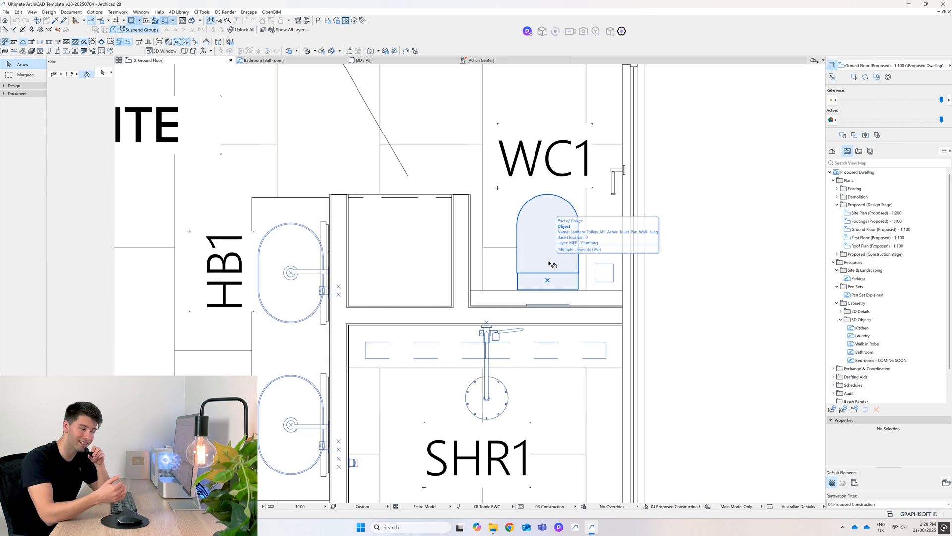
left_click(553, 298)
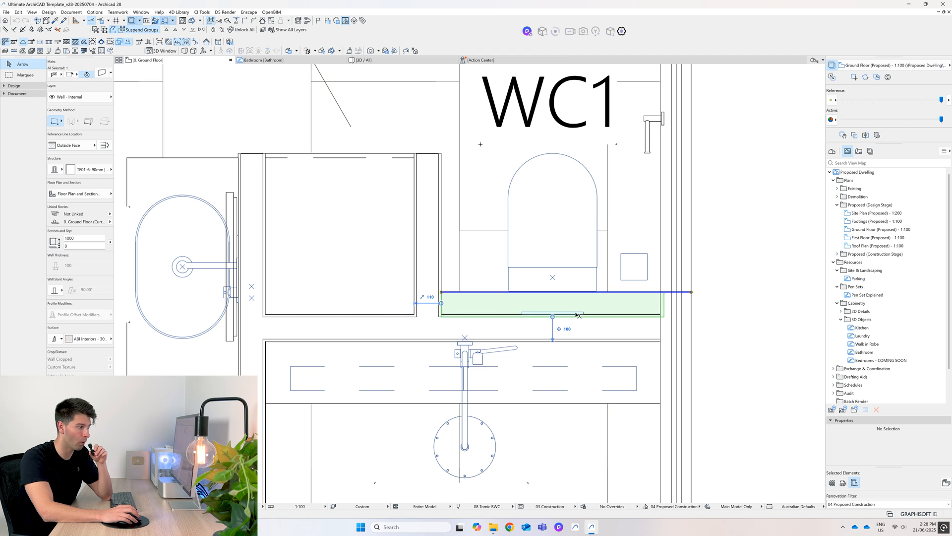
left_click(634, 266)
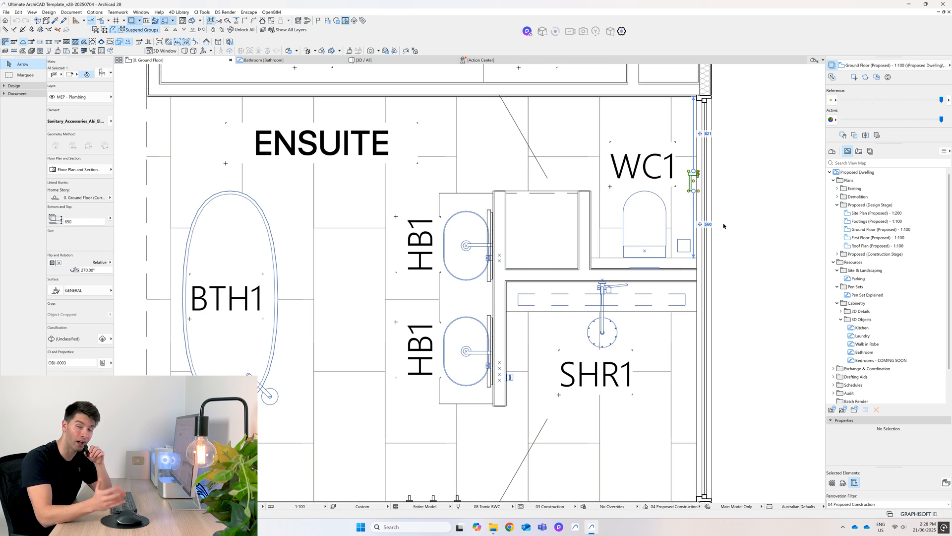
mouse_move(557, 237)
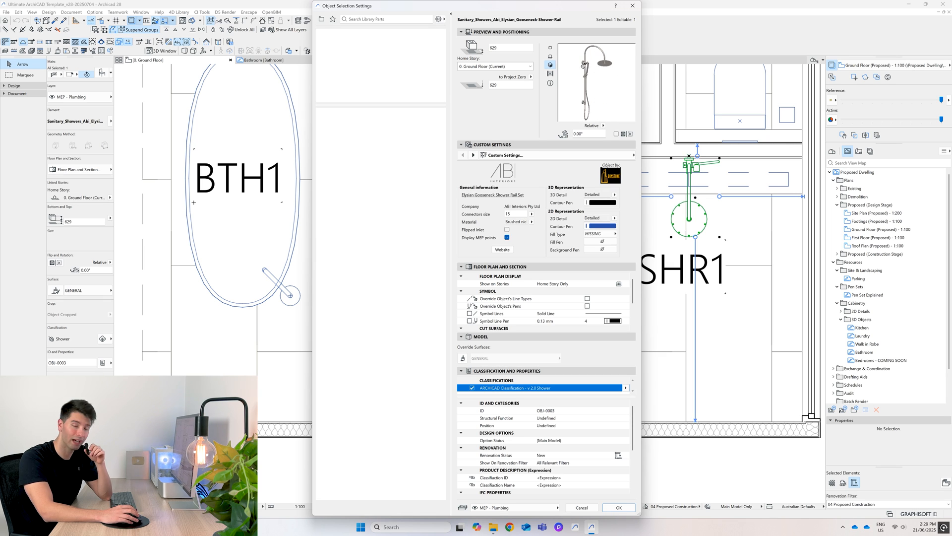
left_click(618, 506)
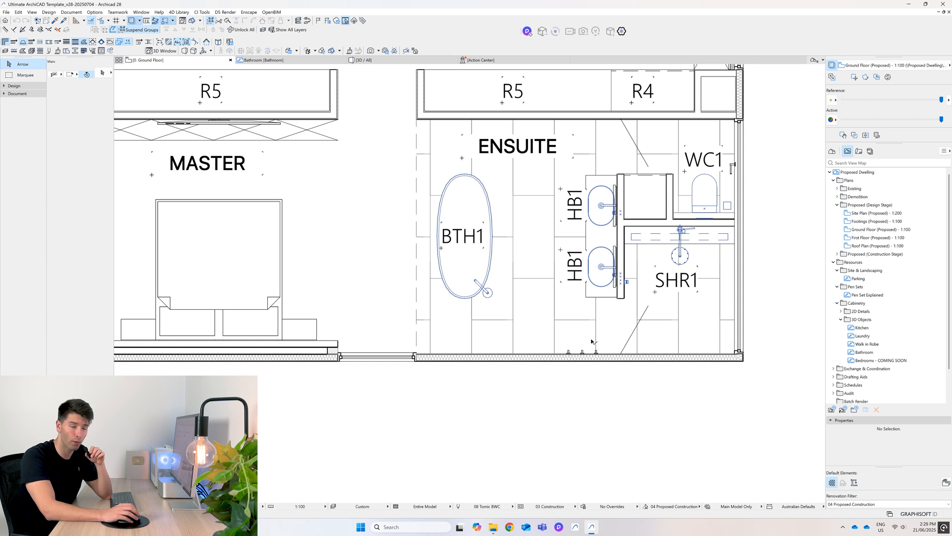
mouse_move(576, 377)
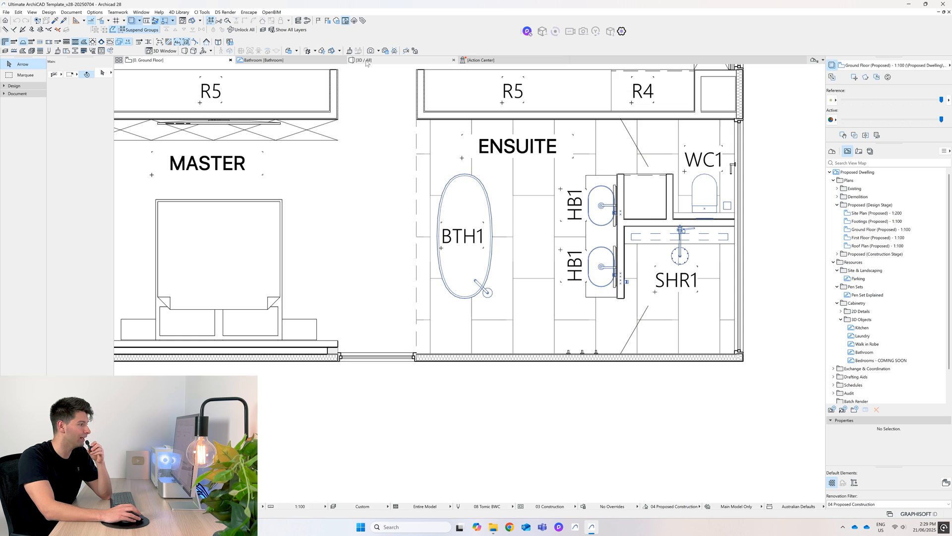
Switch to the 3D ensuite view and clear the tapware selection around the vanity.
left_click(363, 59)
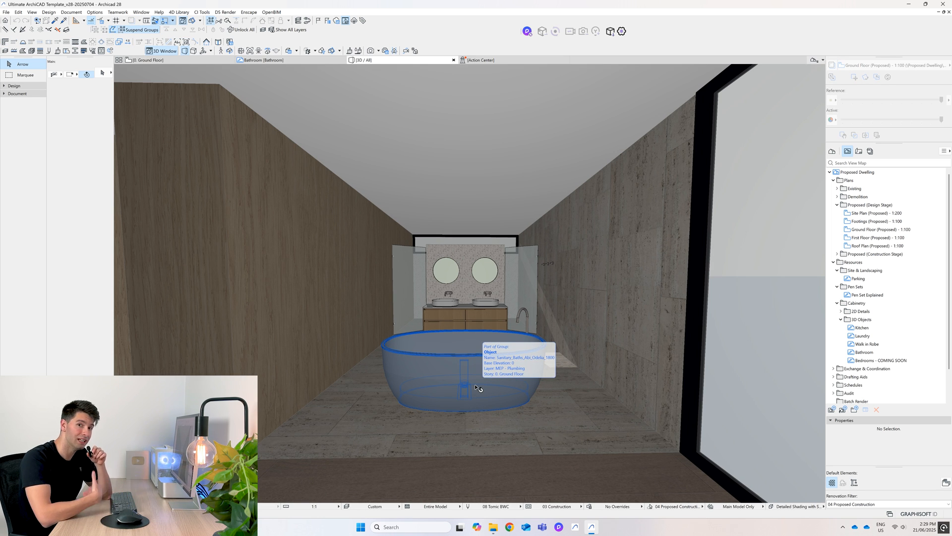
mouse_move(404, 439)
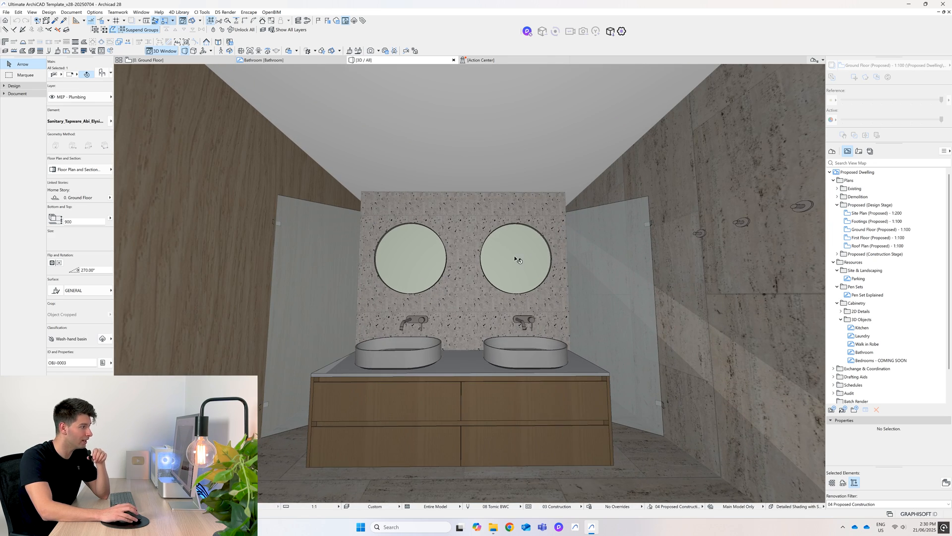
left_click(410, 258)
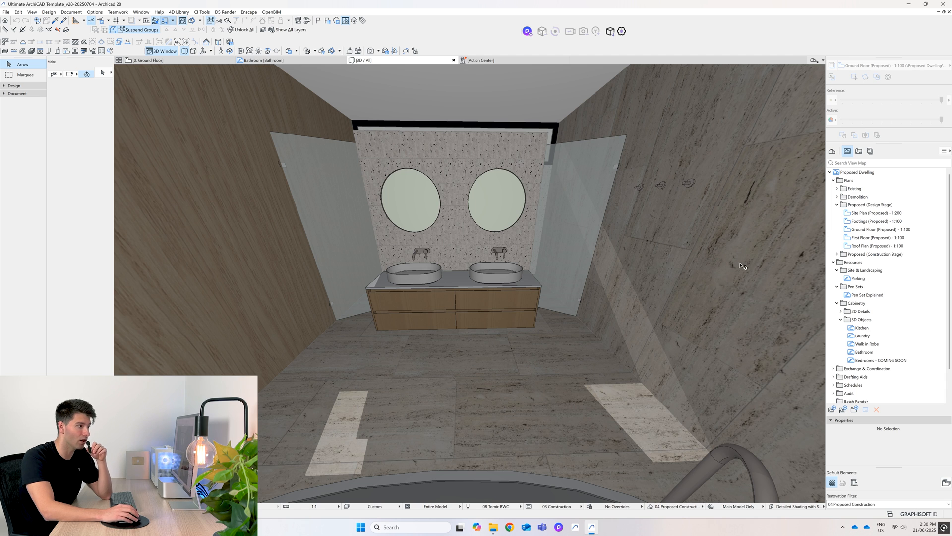
mouse_move(501, 418)
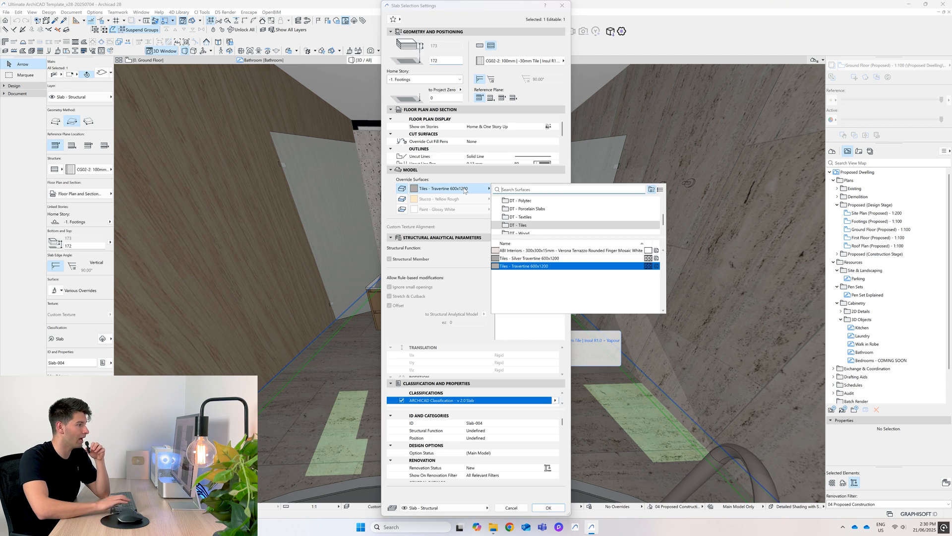
Close the floor slab settings after confirming the 600 by 1200 travertine tile surface.
left_click(547, 507)
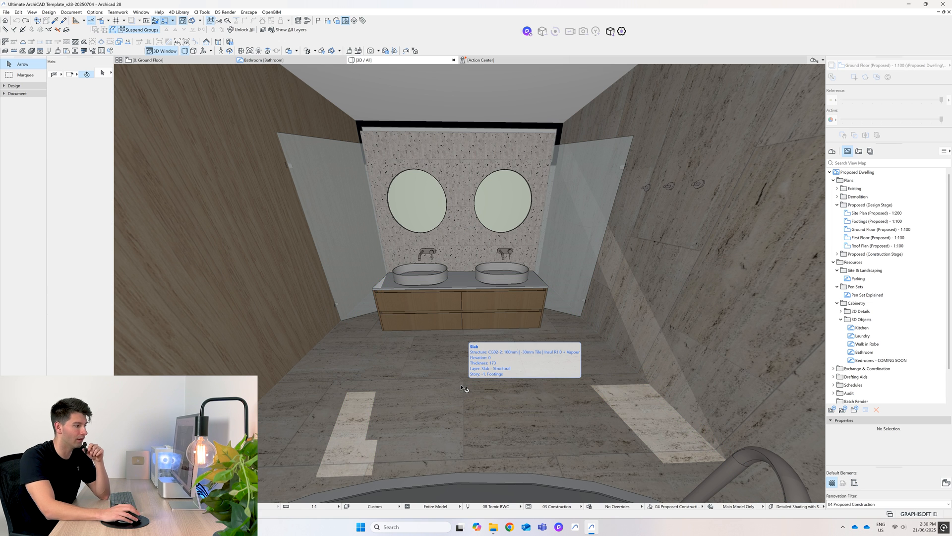
mouse_move(524, 424)
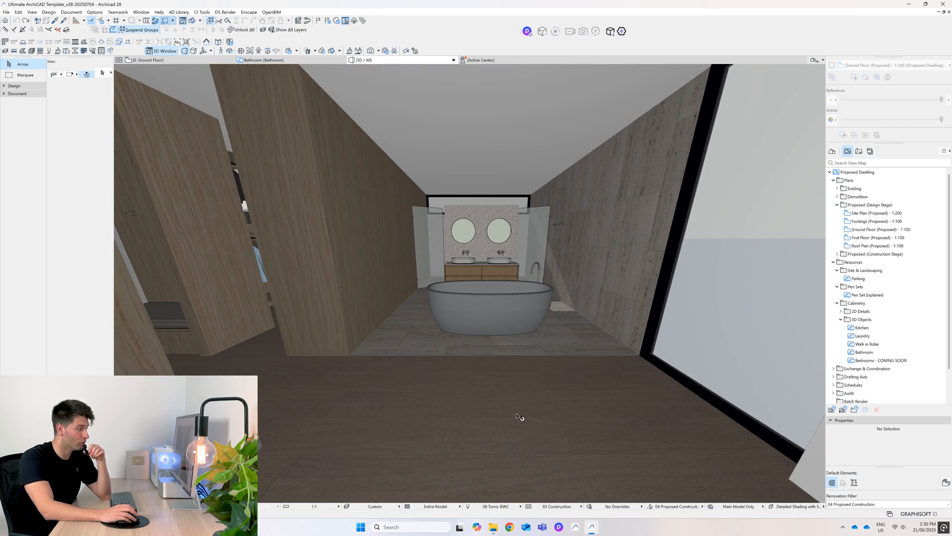
mouse_move(519, 418)
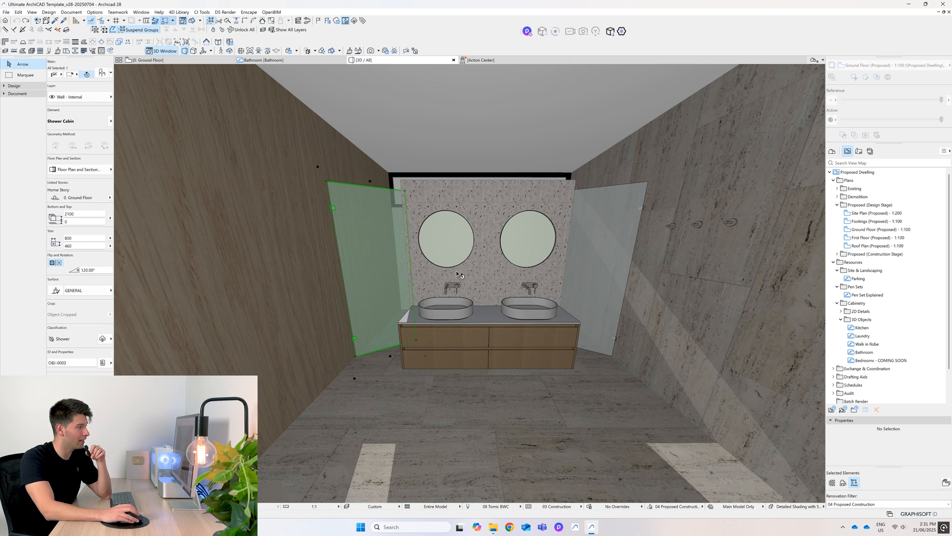
mouse_move(364, 264)
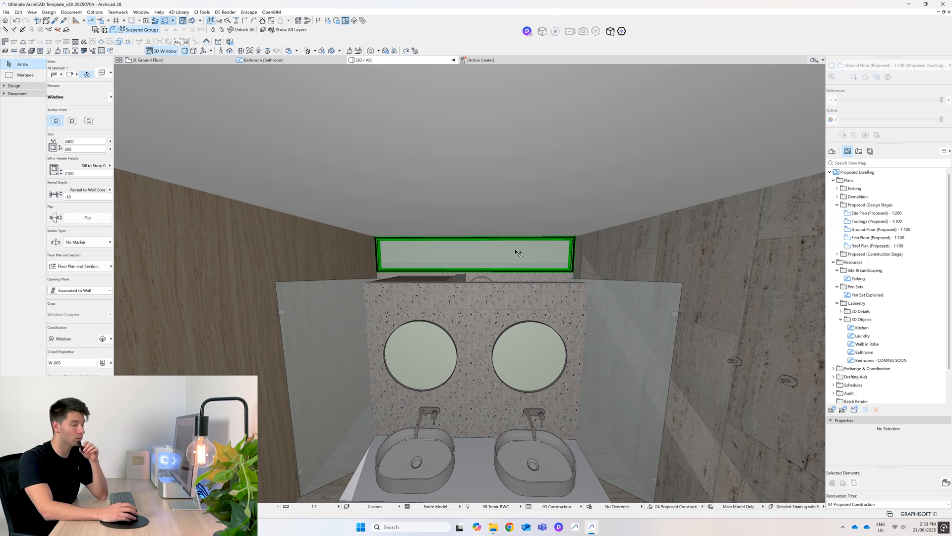
mouse_move(518, 251)
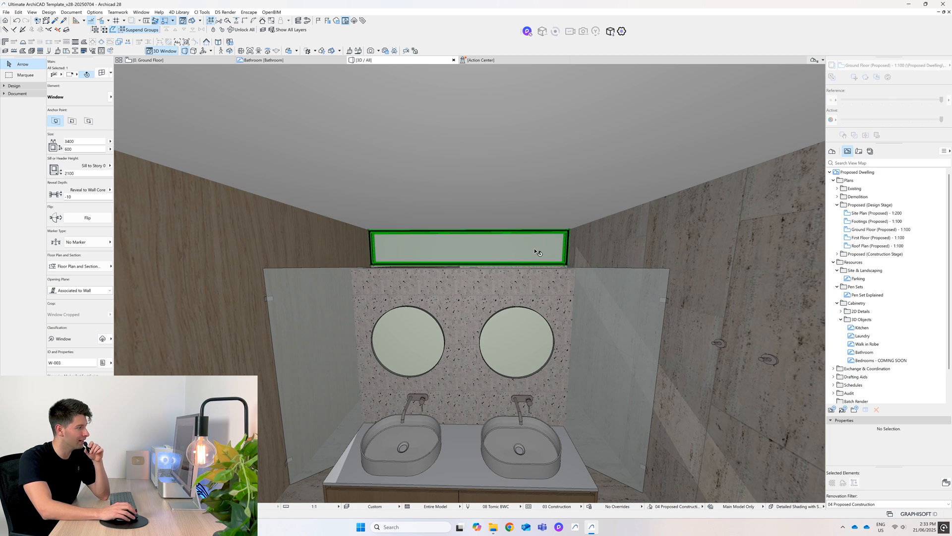
Move the 3D view inside the shower to see the rail, tiled niche and linear drain.
scroll("down", 3)
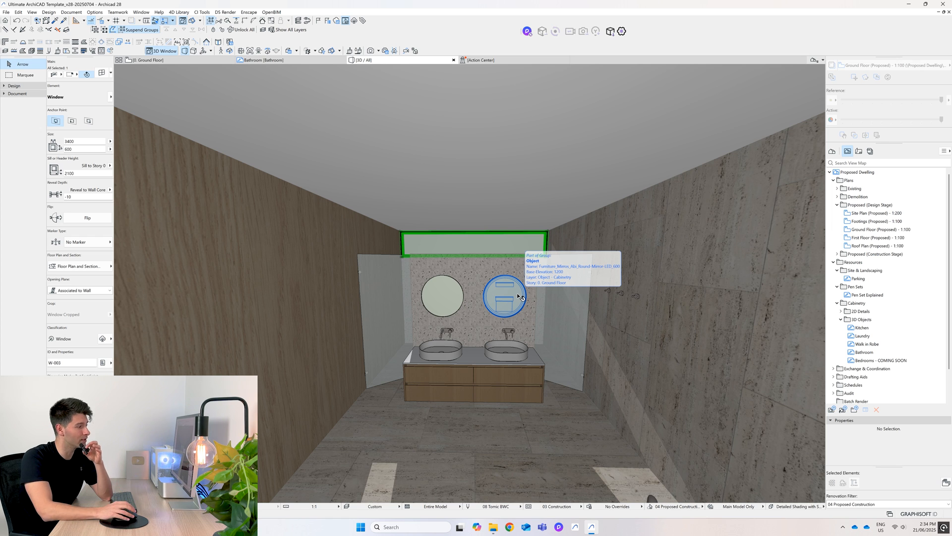
mouse_move(515, 178)
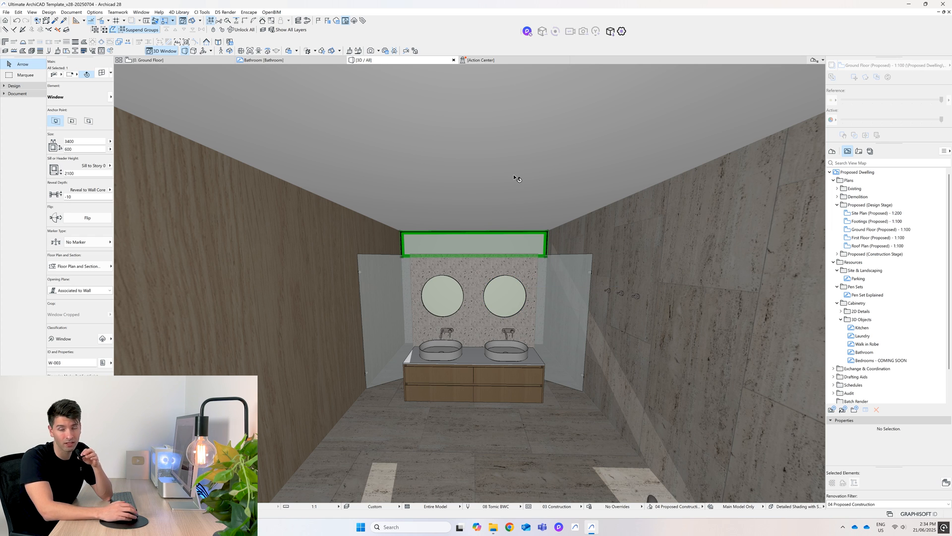
mouse_move(515, 178)
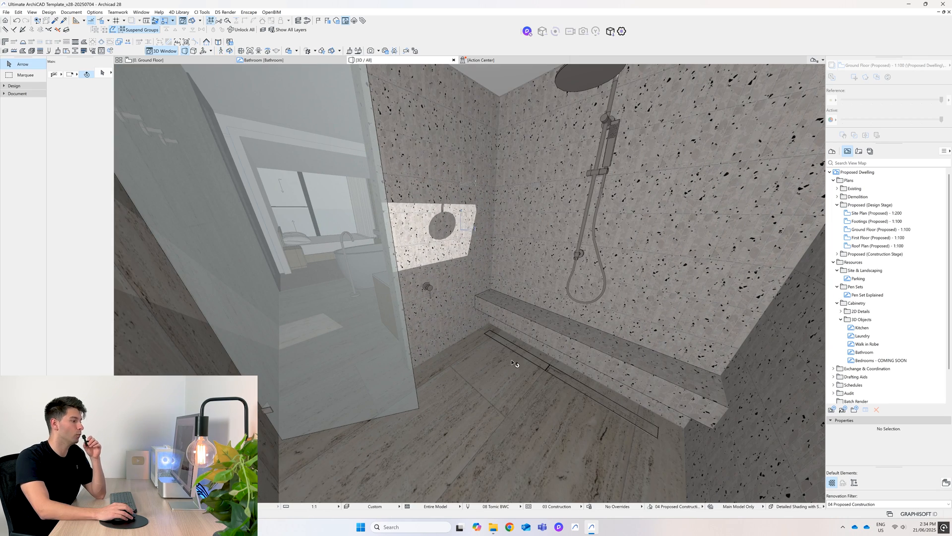
Inspect the shower floor slab and plasterboard ledge slab settings without changes.
left_click(516, 363)
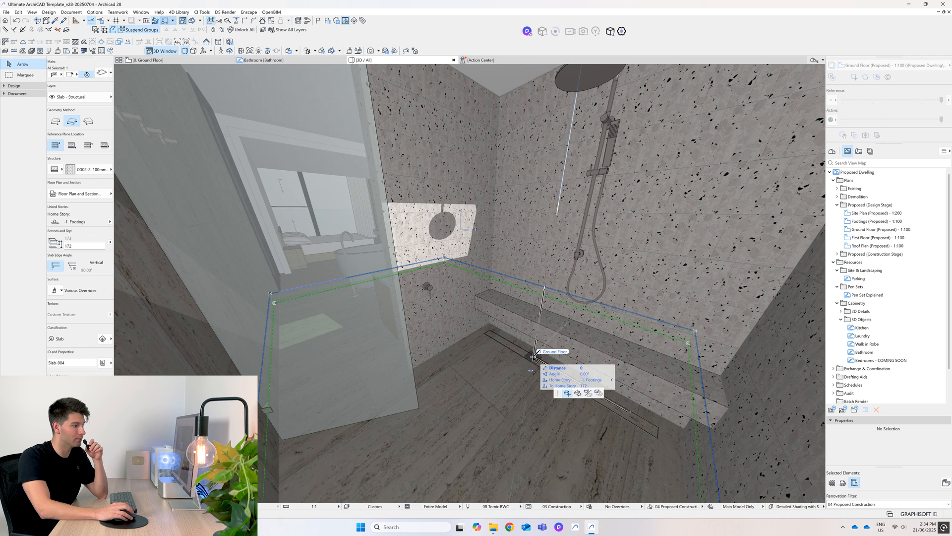
left_click(529, 346)
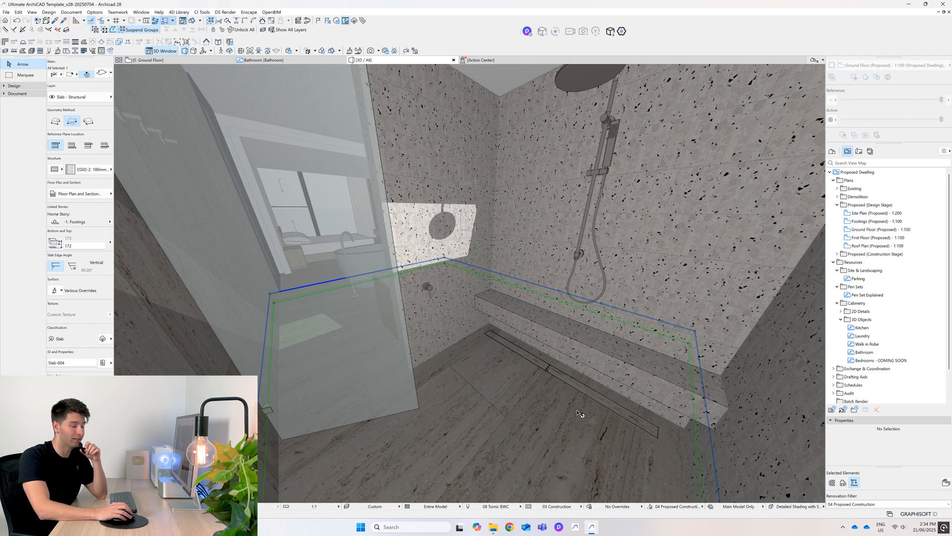
left_click(562, 416)
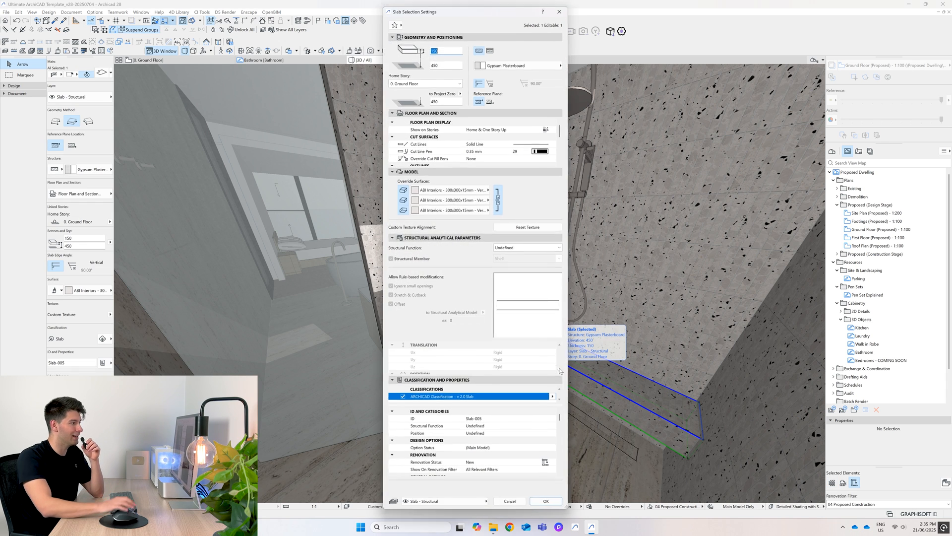
left_click(489, 189)
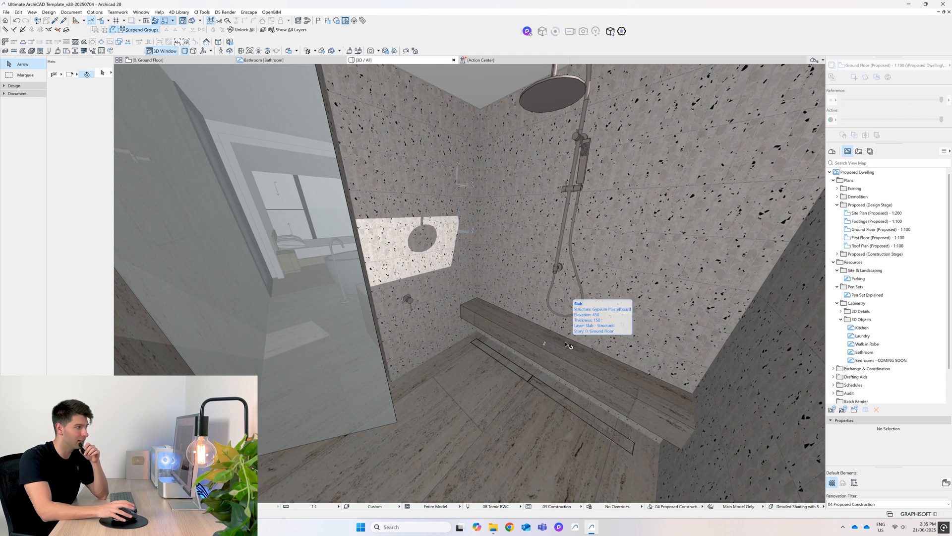
Select the sanitary accessory object on the shower wall for inspection.
left_click(546, 321)
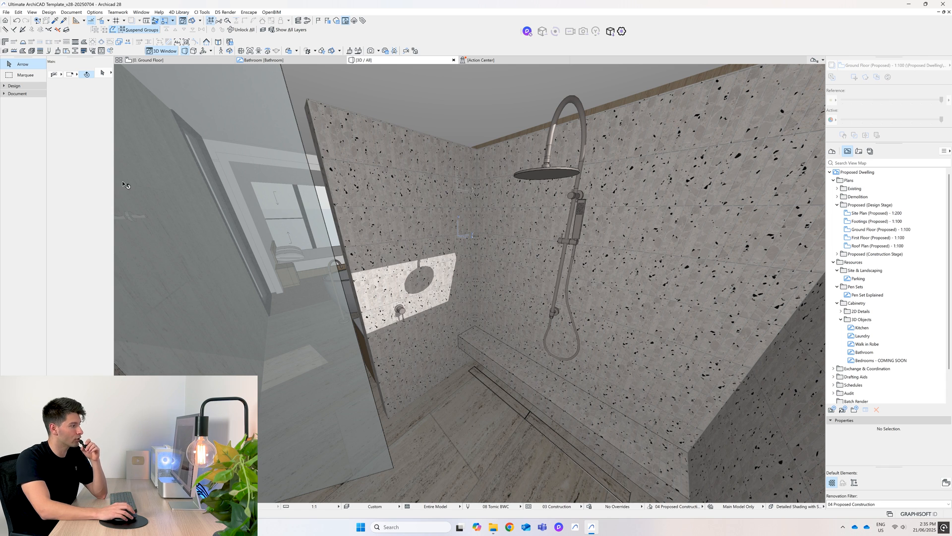
left_click(400, 310)
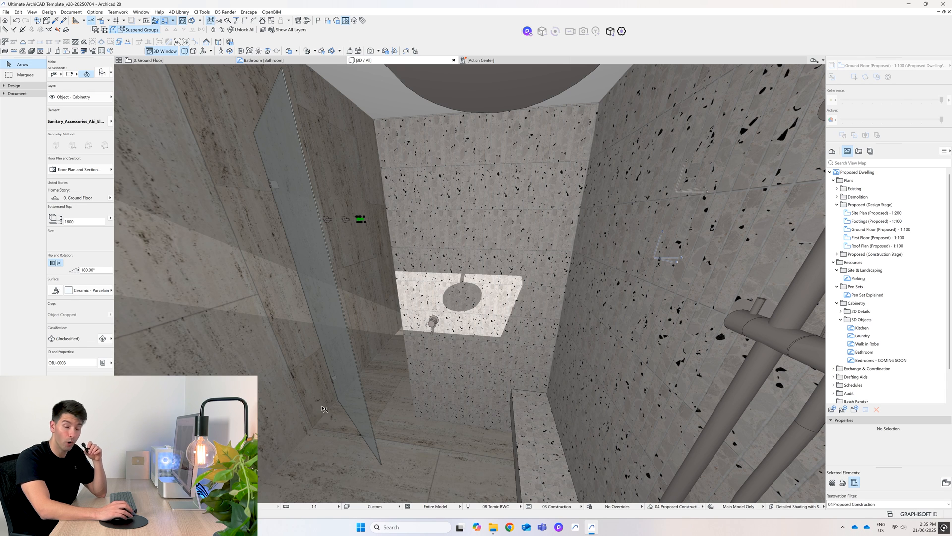
mouse_move(345, 233)
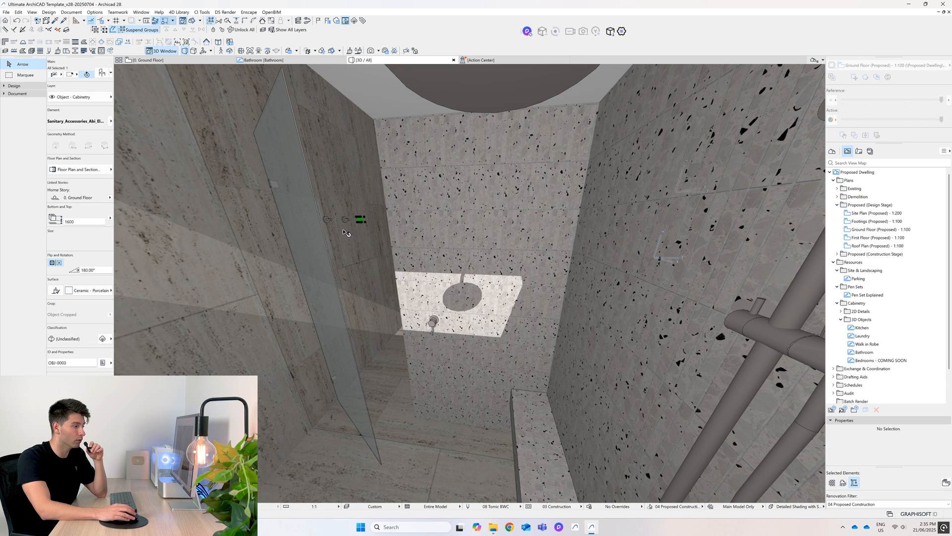
mouse_move(343, 260)
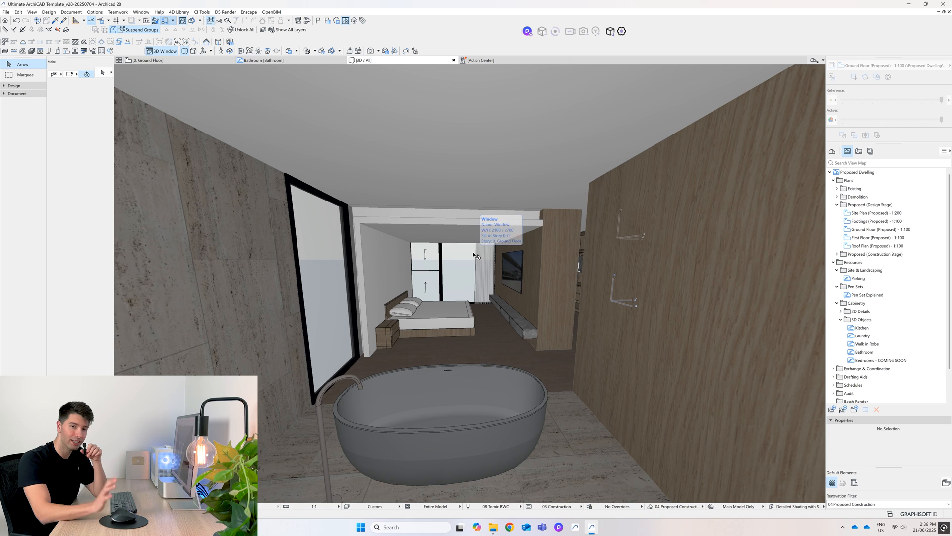
Select the bed beyond the bath, identified as a Bed Layout object on Presentation - 2D.
left_click(467, 270)
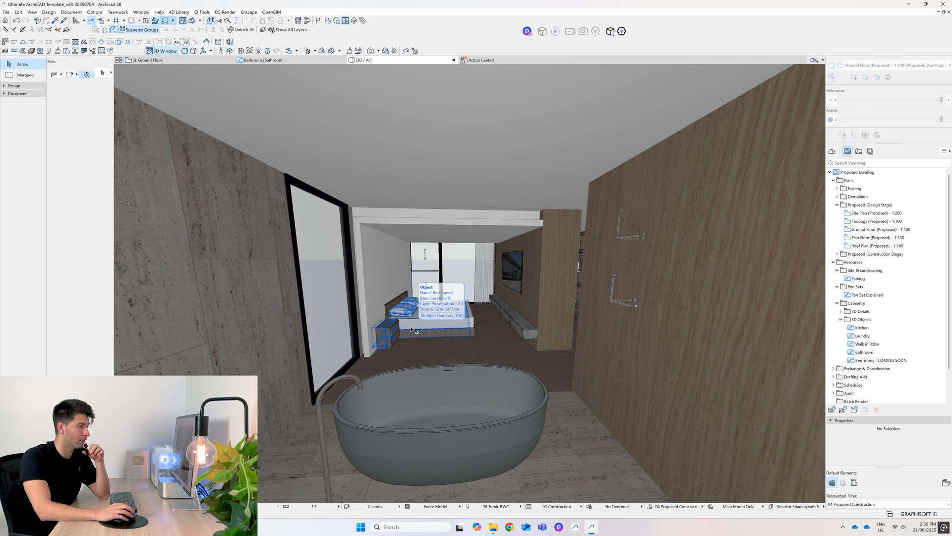
left_click(413, 310)
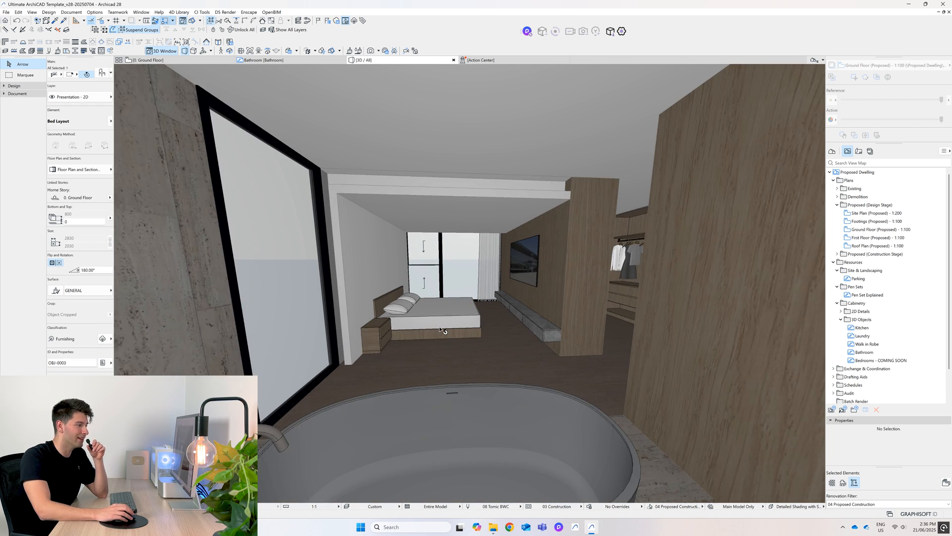
left_click(442, 329)
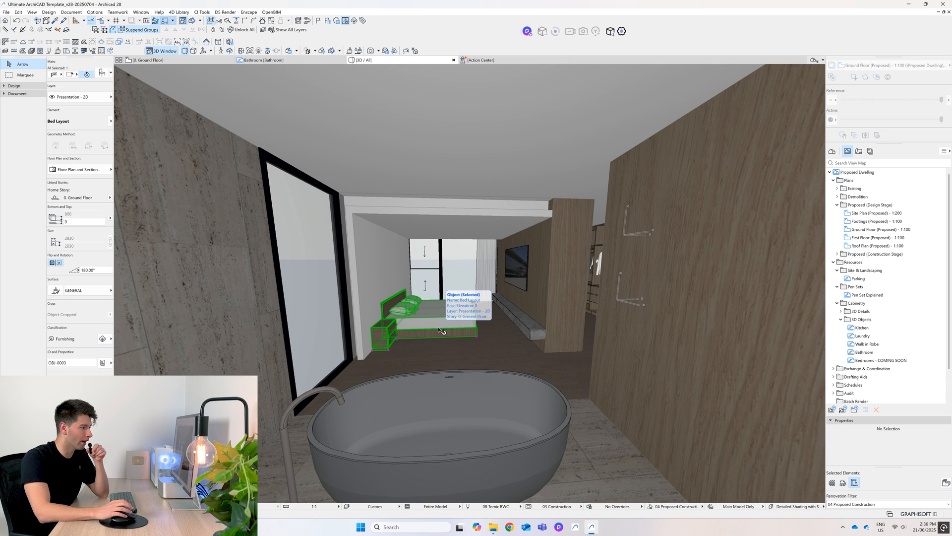
mouse_move(467, 331)
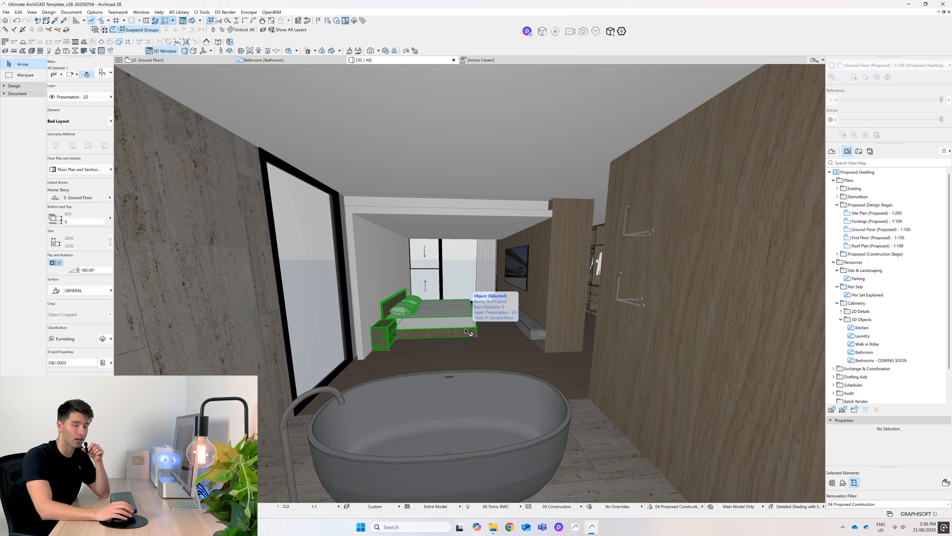
mouse_move(483, 315)
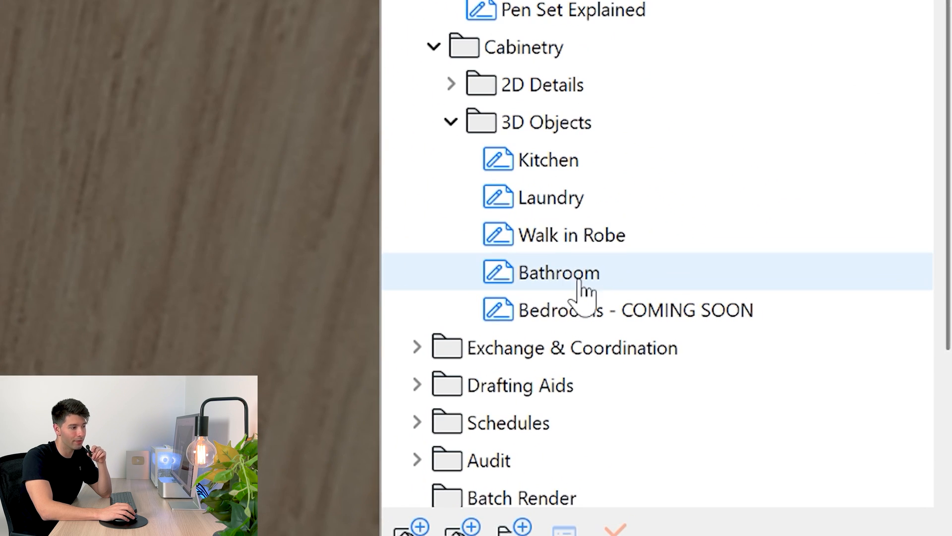
mouse_move(675, 288)
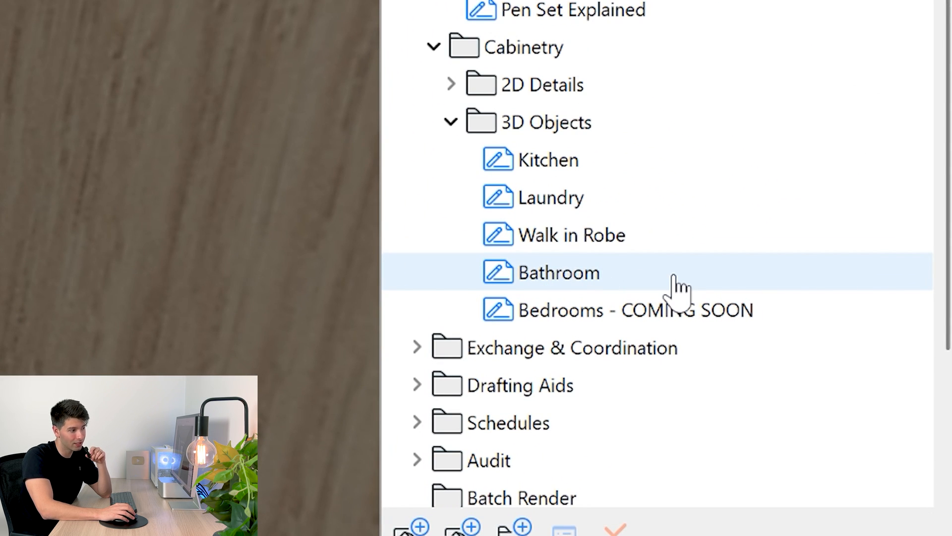
Open the Bathroom view under Resources > Cabinetry > 3D Objects showing the fixture legend.
left_click(556, 271)
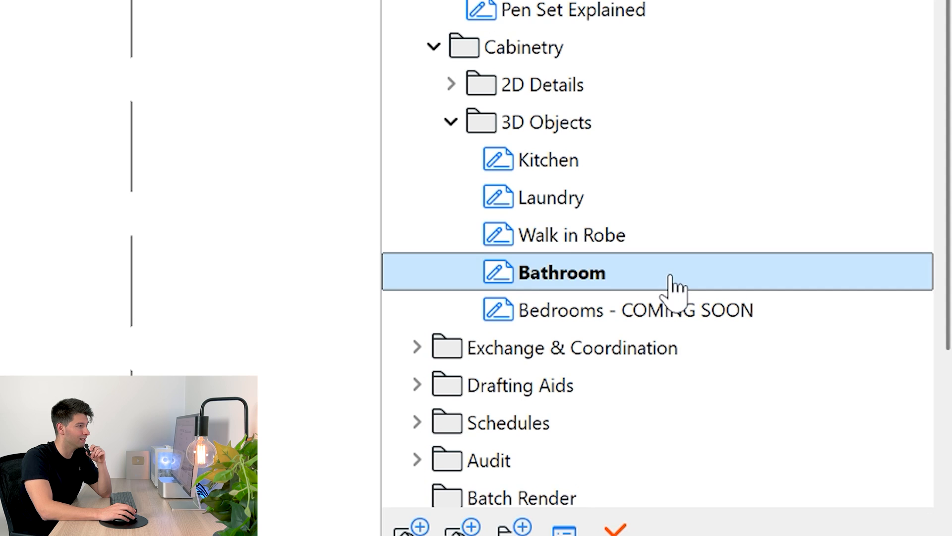
double_click(561, 272)
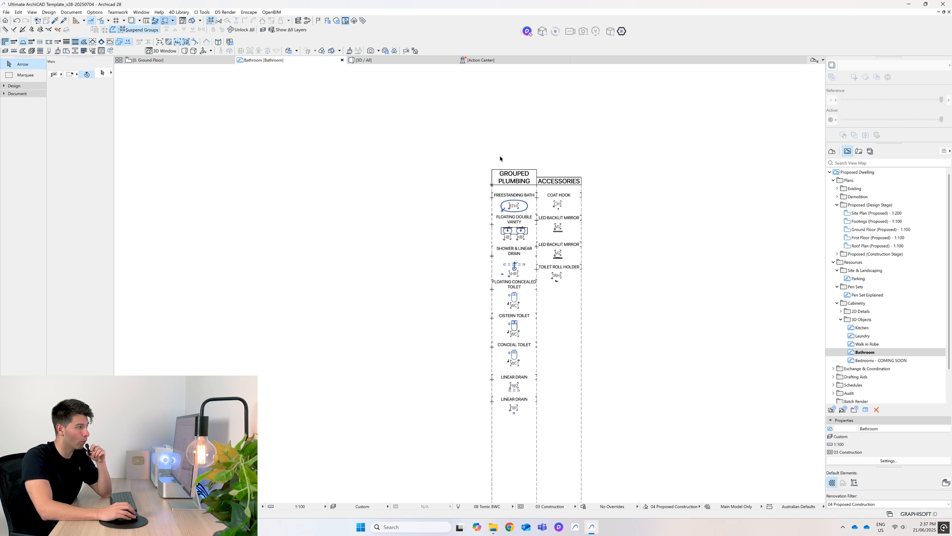
mouse_move(540, 231)
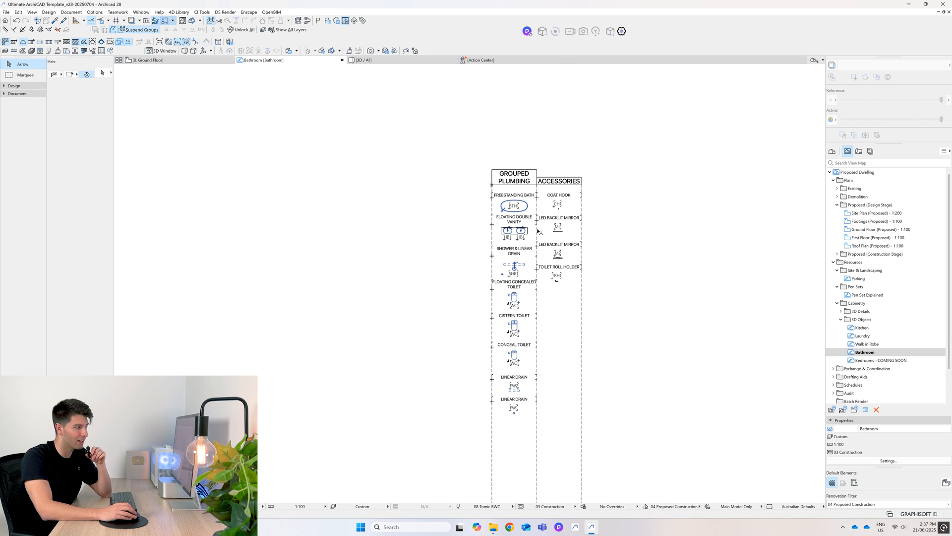
mouse_move(663, 137)
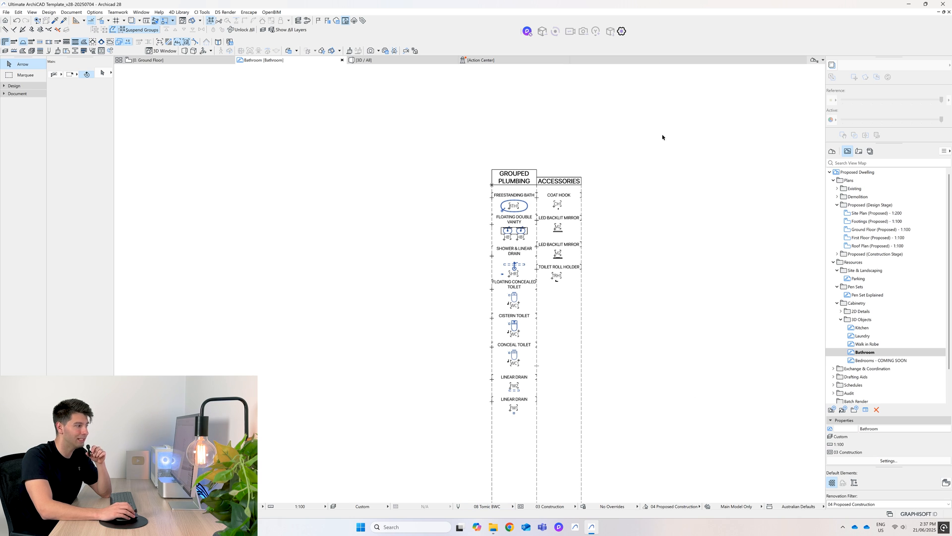
mouse_move(523, 391)
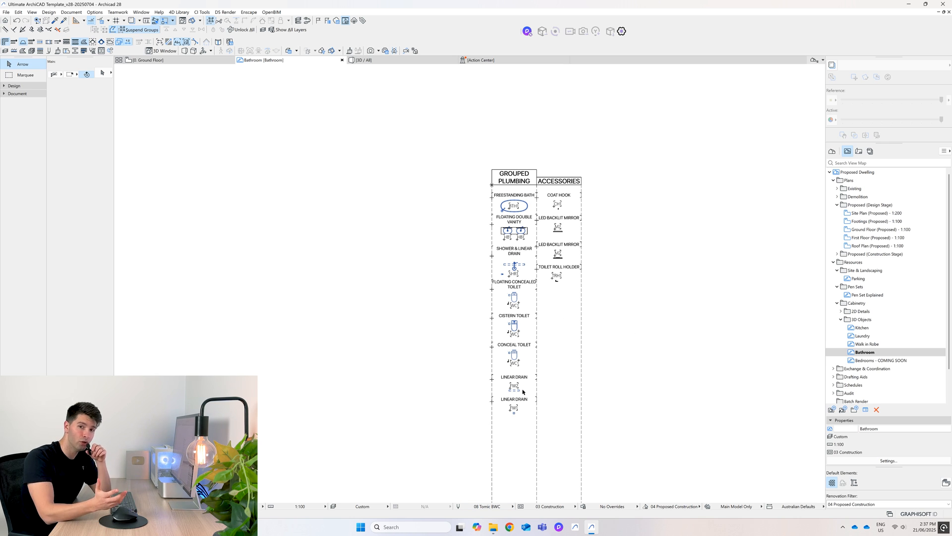
mouse_move(578, 282)
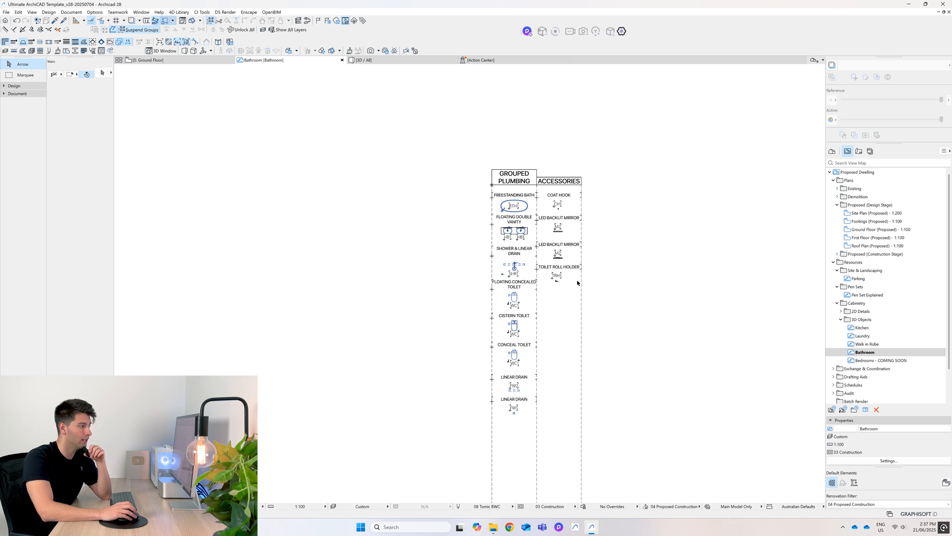
scroll("up", 3)
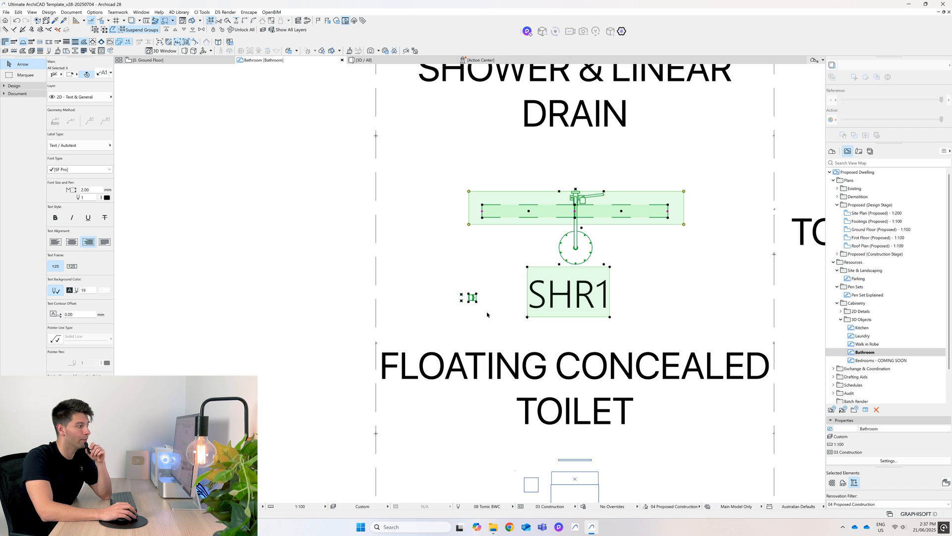
mouse_move(503, 212)
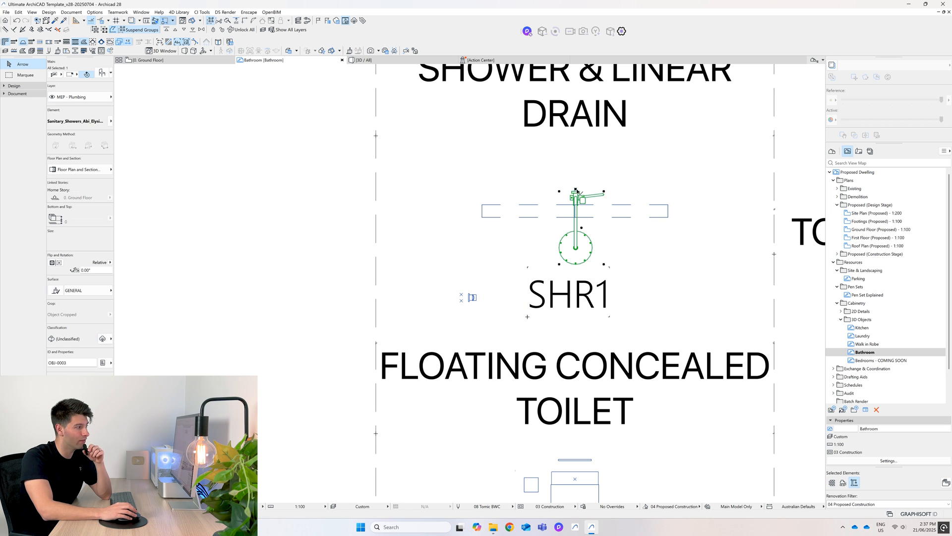
mouse_move(572, 247)
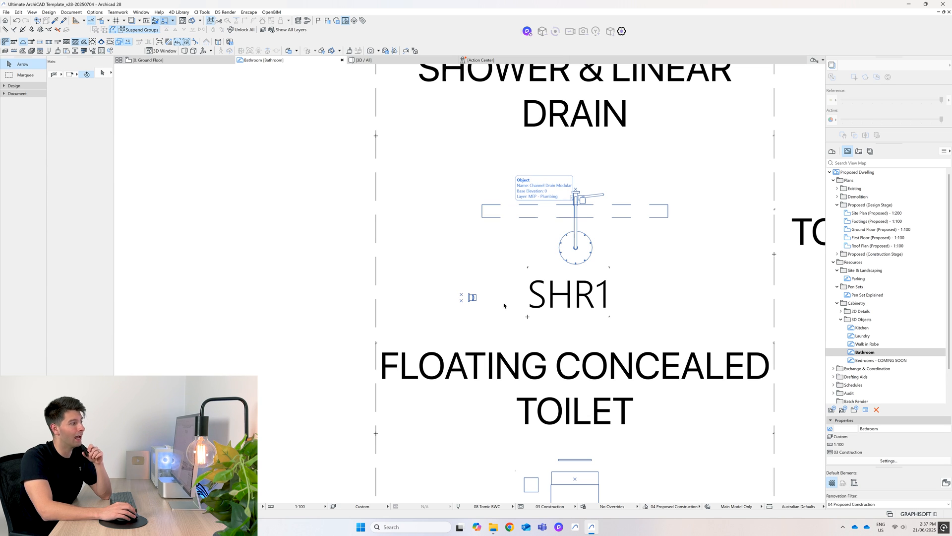
mouse_move(564, 296)
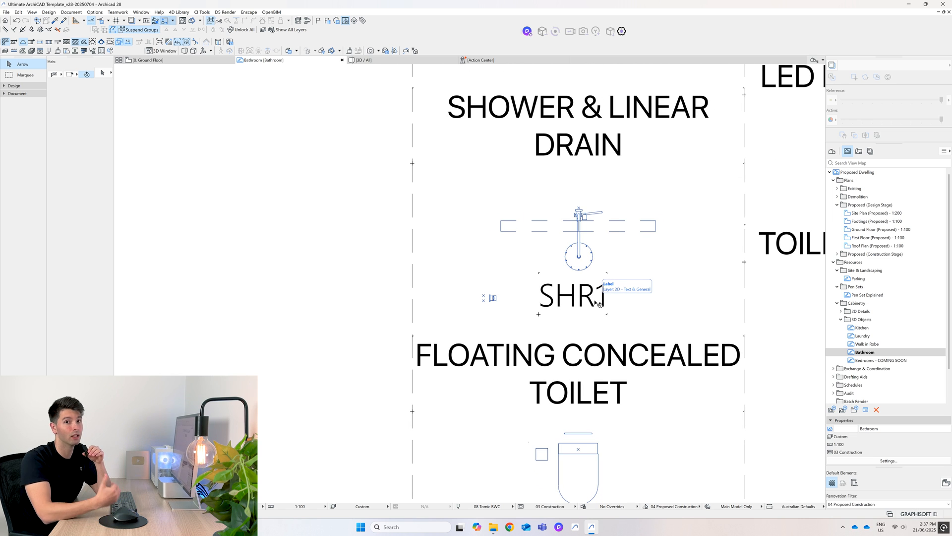
Select the SHR1 keynote, review the BTH1, HB1, M2 and WC1 entries, and pick a toilet.
left_click(570, 296)
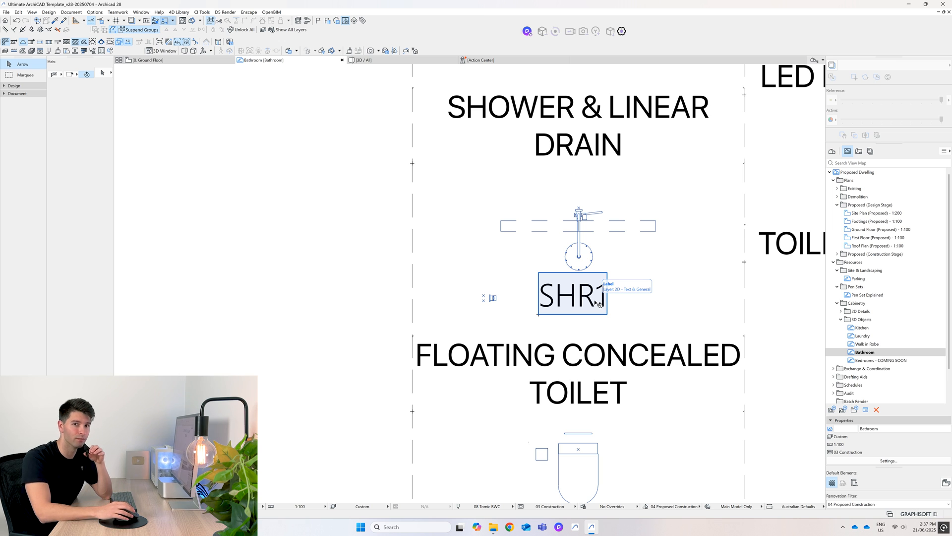
scroll("down", 3)
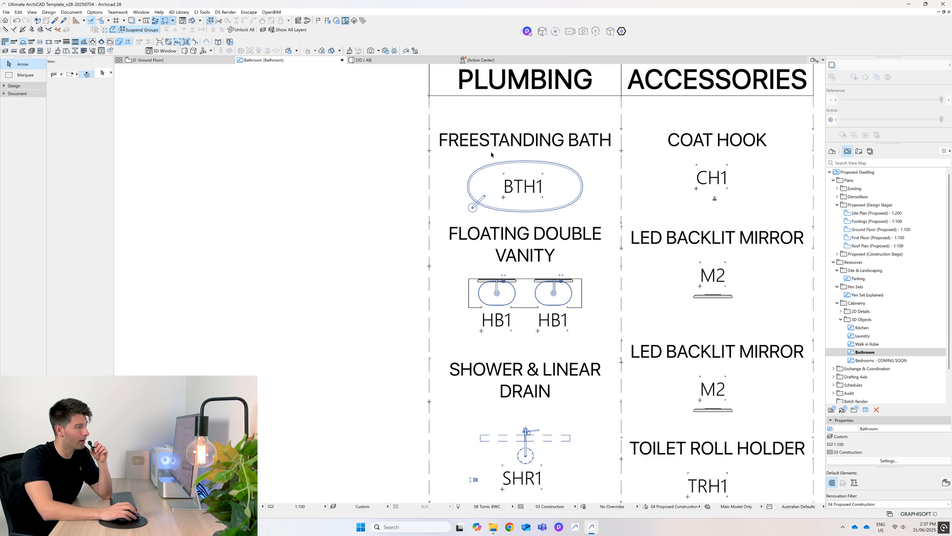
scroll("down", 3)
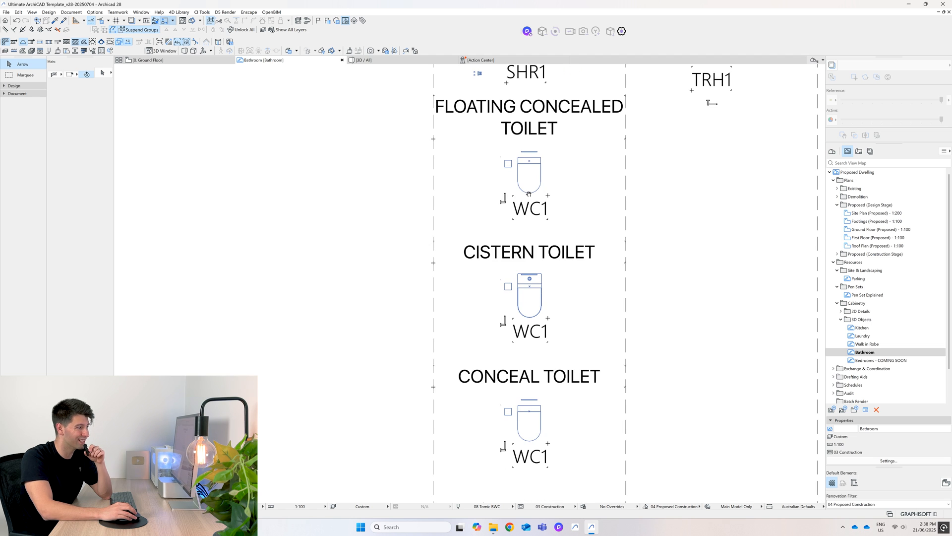
left_click(117, 12)
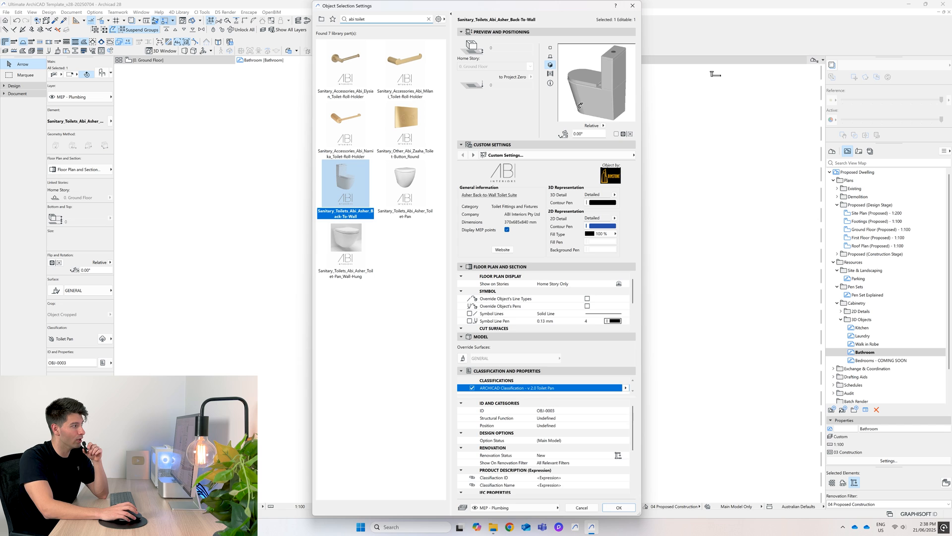
Choose the Asher toilet pan library part and close the toilet object settings.
left_click(405, 176)
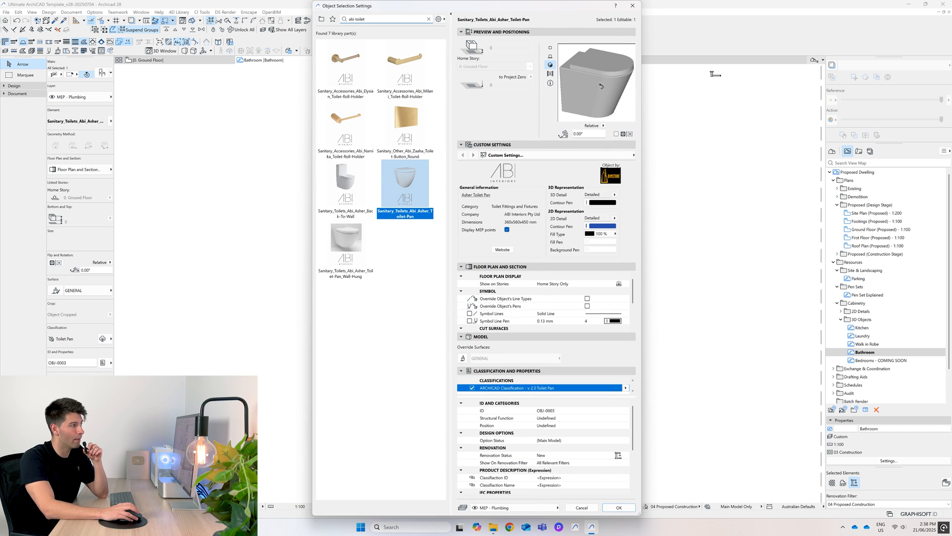
left_click(618, 506)
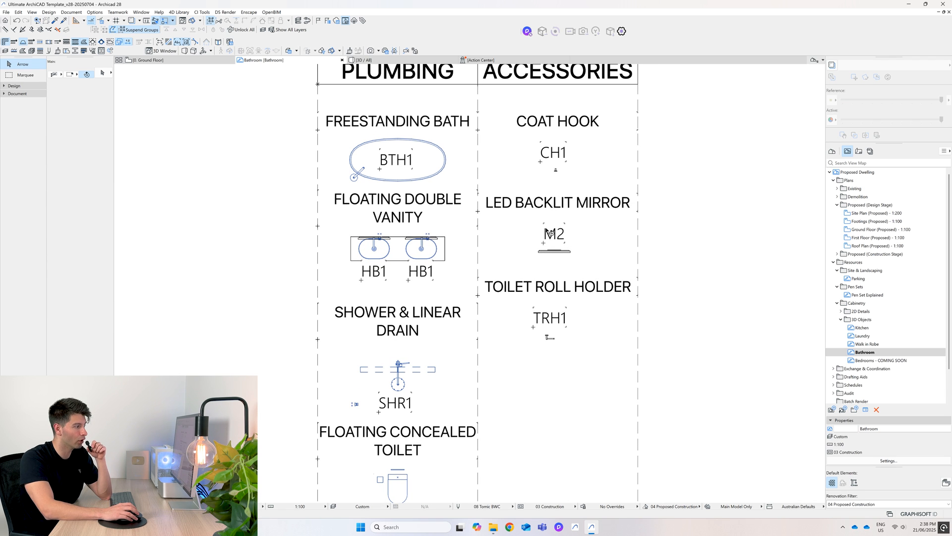
mouse_move(554, 339)
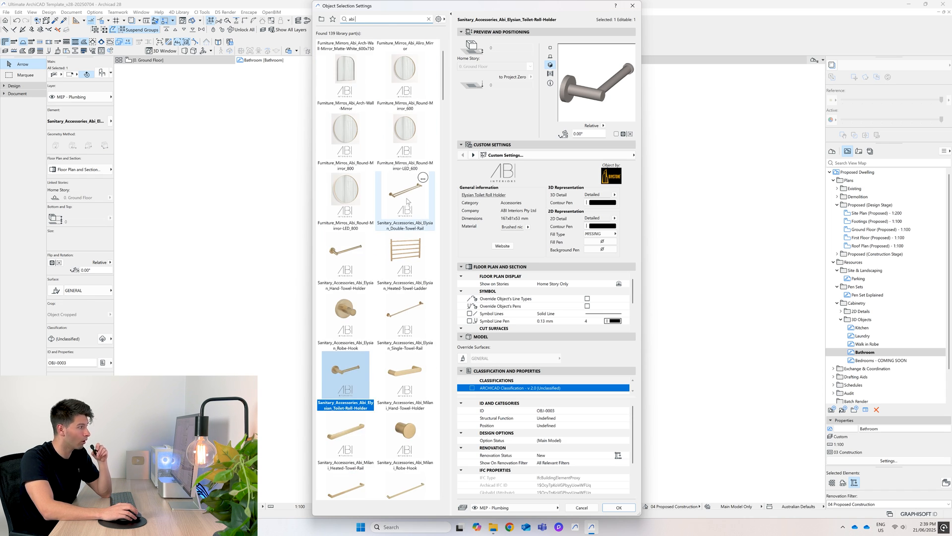
Preview the Namika, Olive and Willow ABI basin sinks, ending on the Olive basin.
scroll("down", 3)
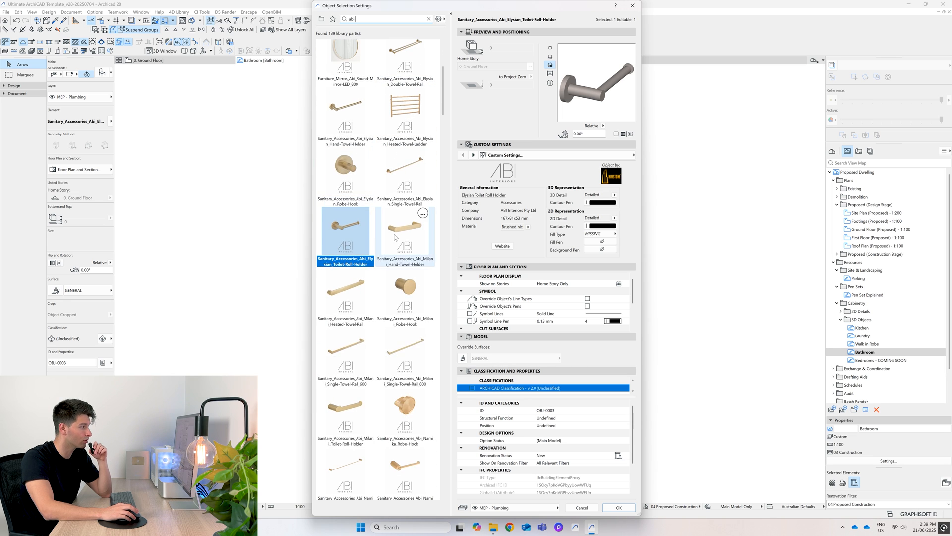
scroll("down", 3)
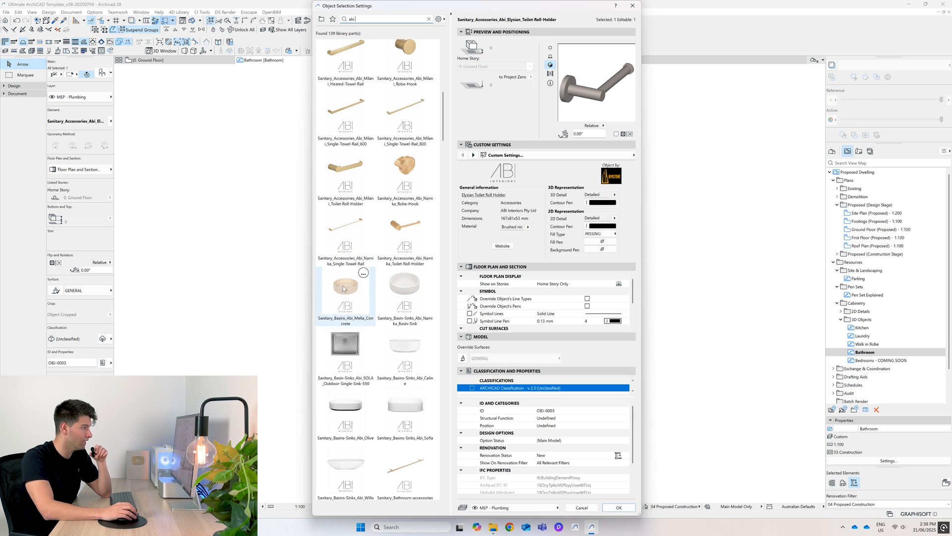
scroll("down", 3)
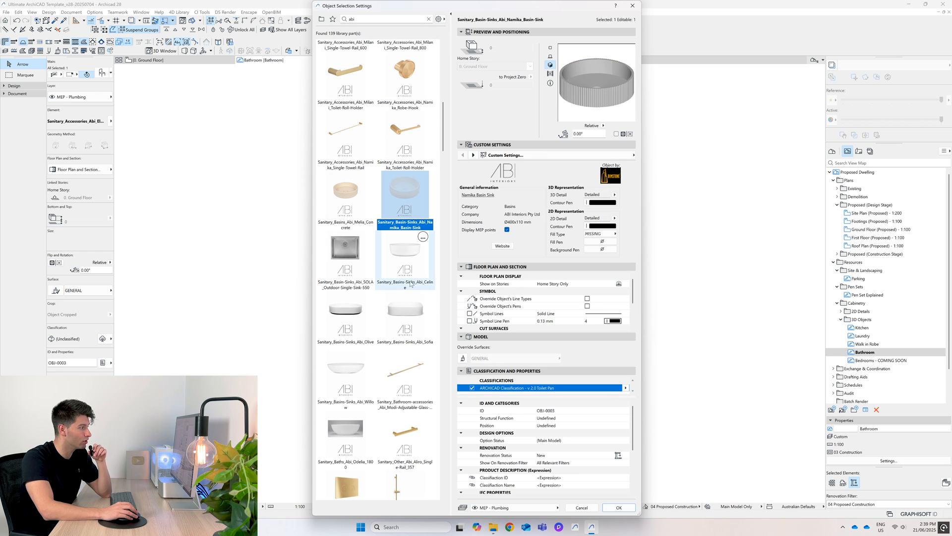
left_click(345, 316)
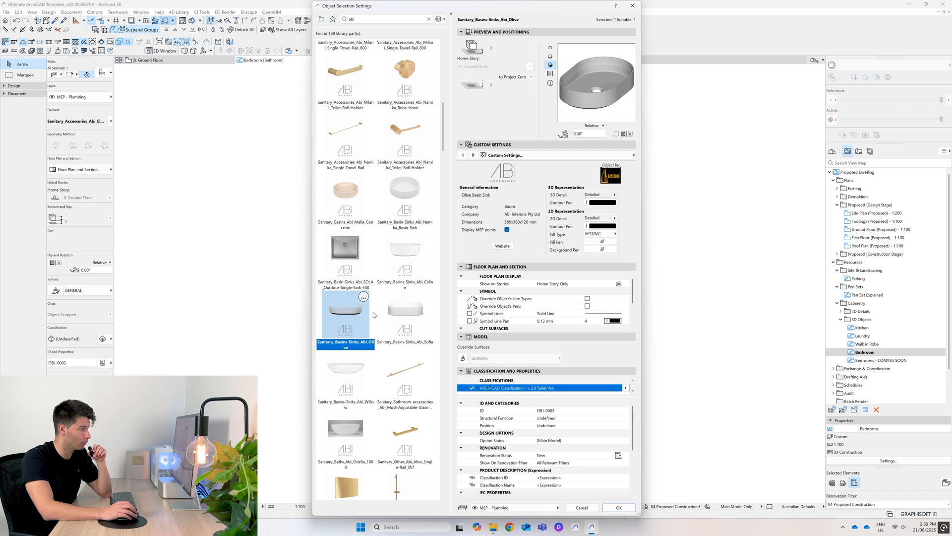
left_click(345, 386)
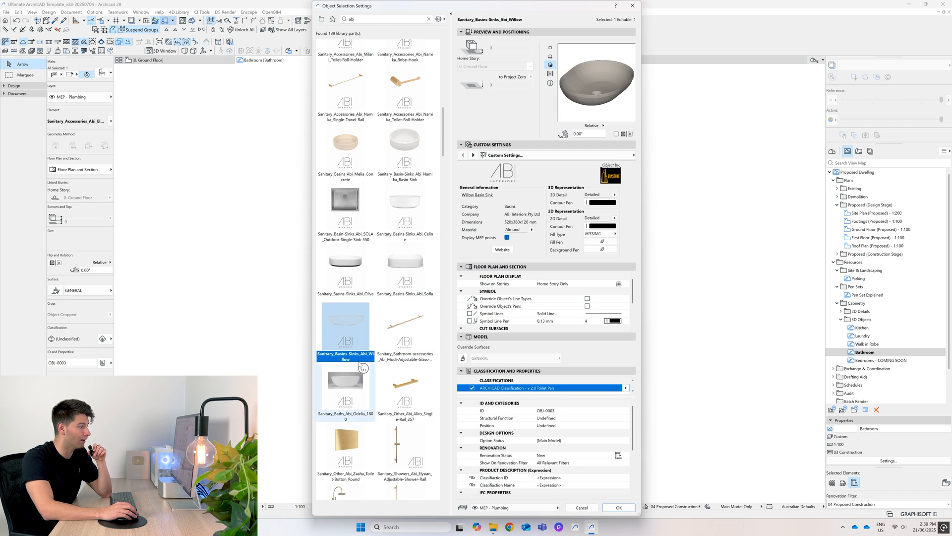
mouse_move(392, 281)
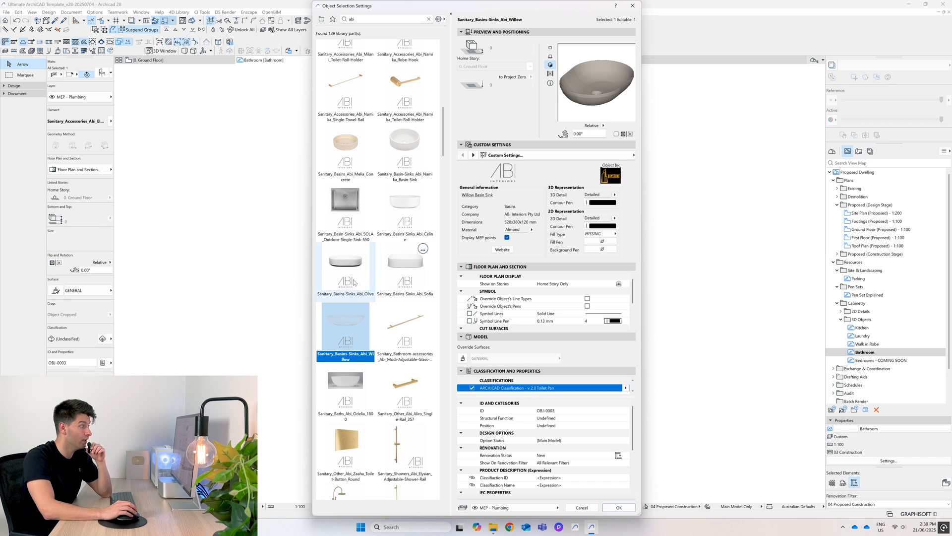
left_click(346, 261)
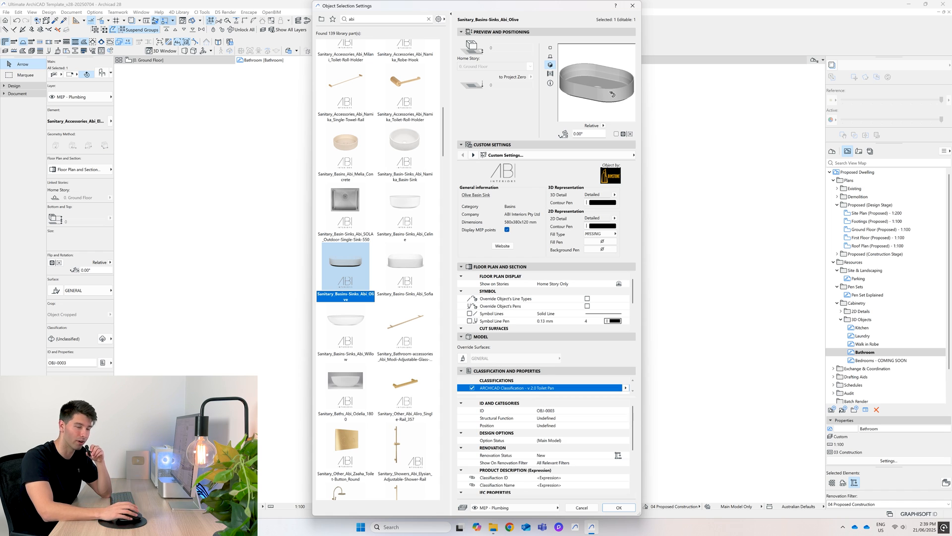
scroll("down", 3)
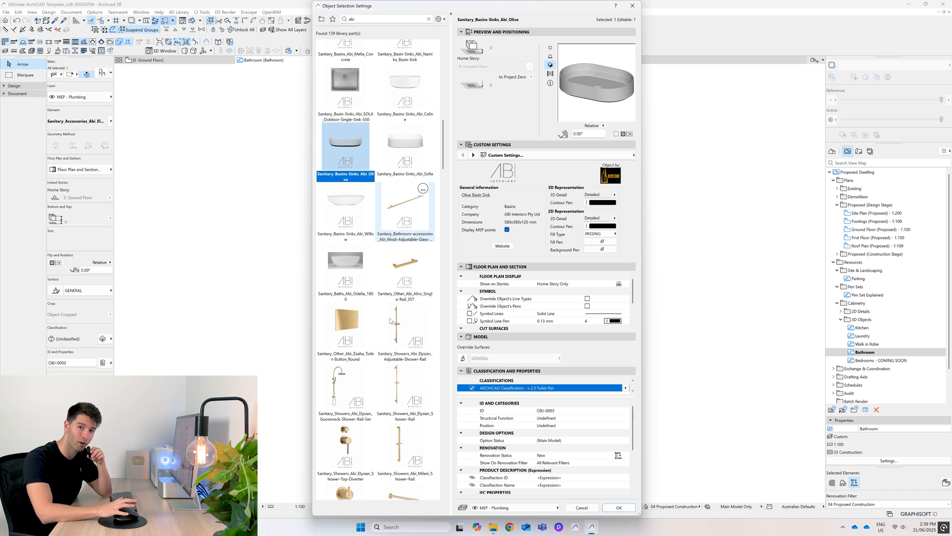
mouse_move(397, 320)
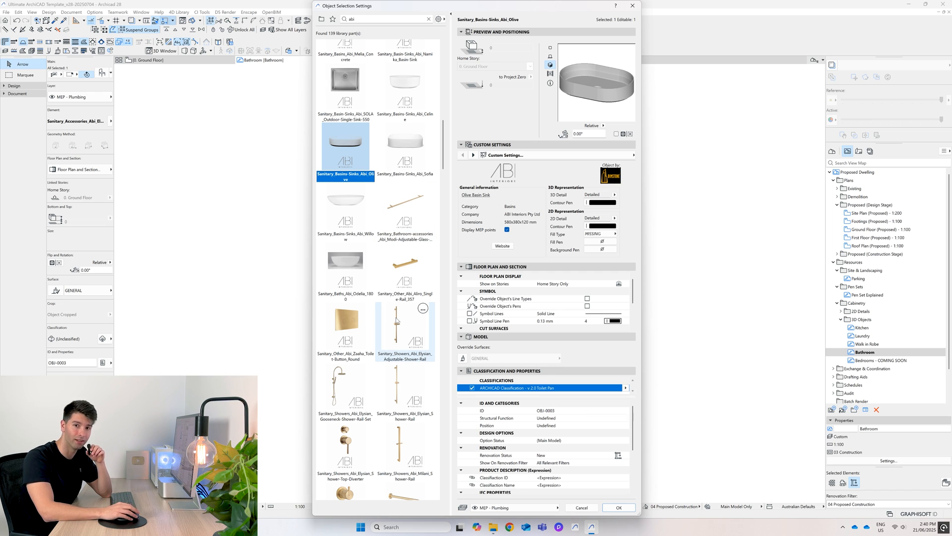
Preview the Elysian gooseneck rail set, round 250 head, Solo outdoor set and Solo arm, then the tapware.
scroll("down", 3)
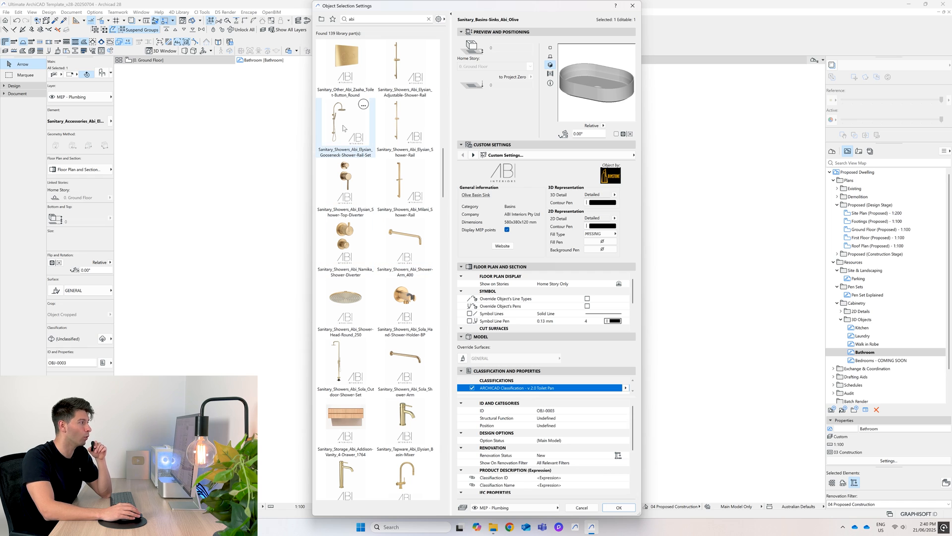
left_click(346, 126)
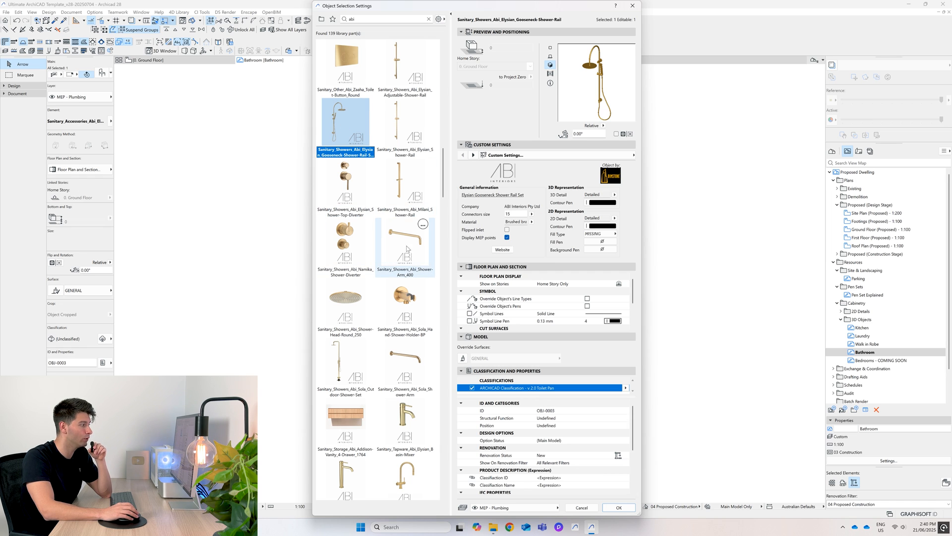
left_click(345, 298)
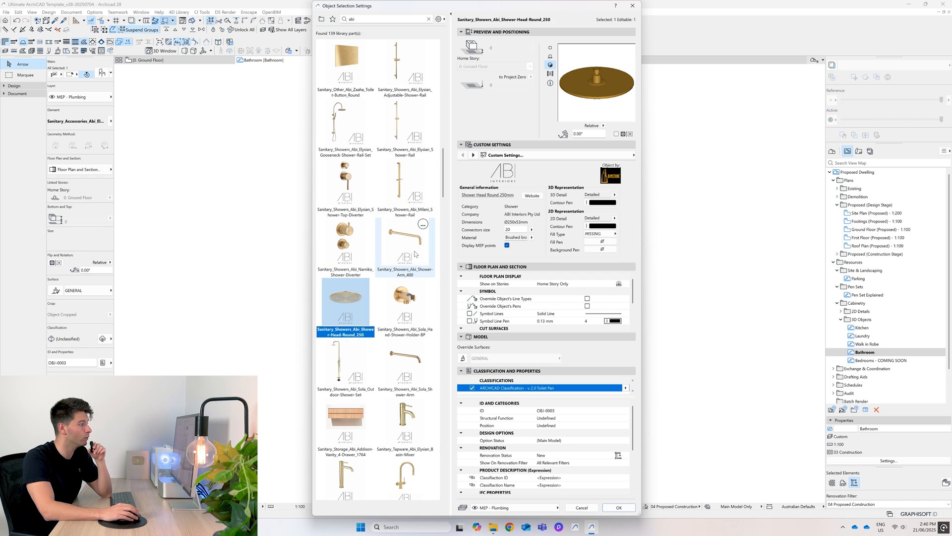
left_click(345, 295)
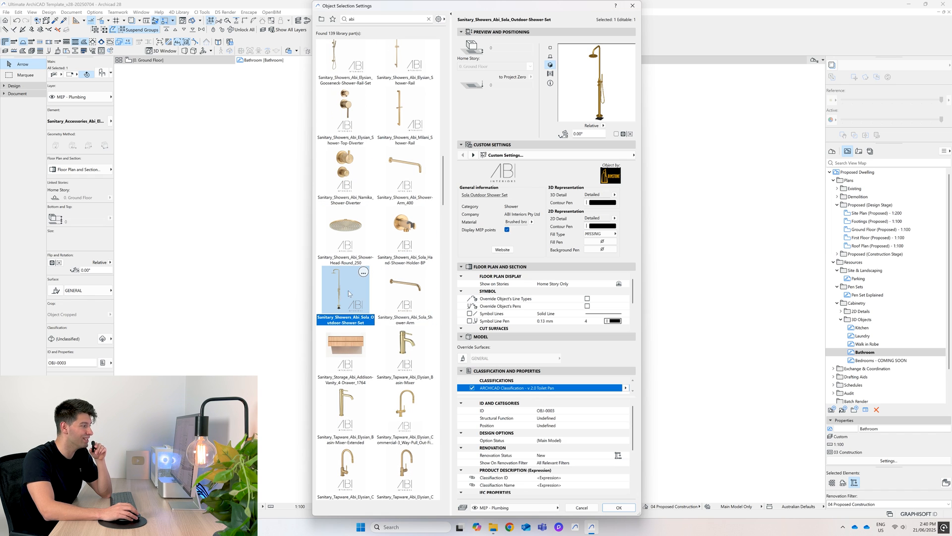
left_click(405, 290)
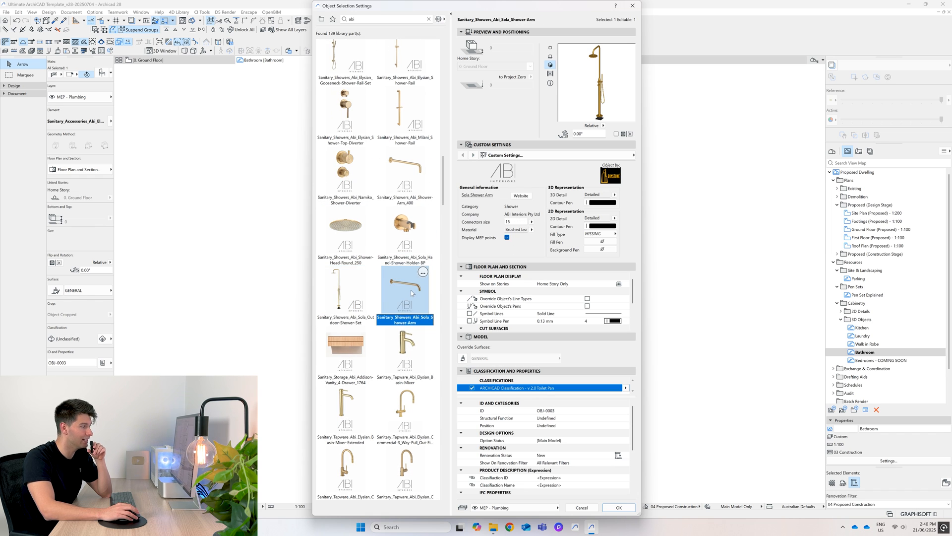
scroll("down", 3)
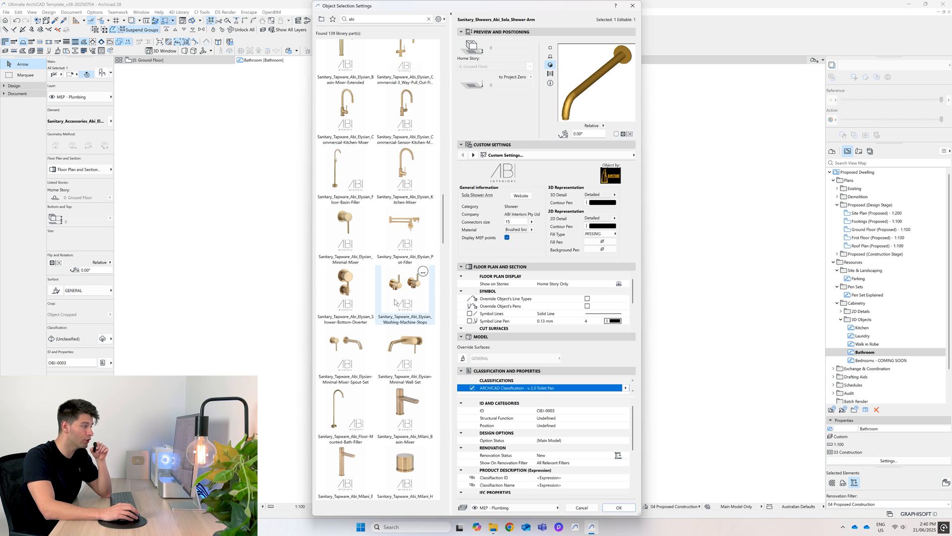
scroll("down", 3)
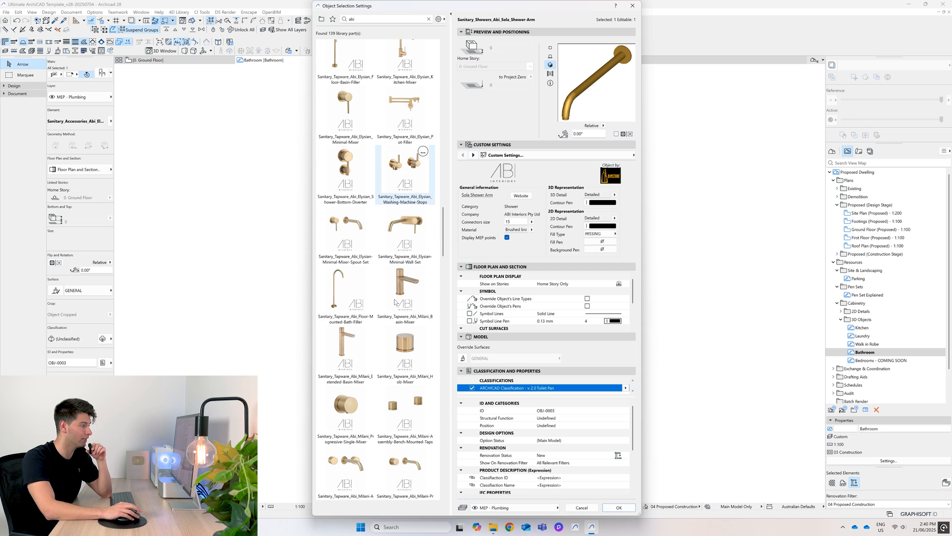
scroll("down", 3)
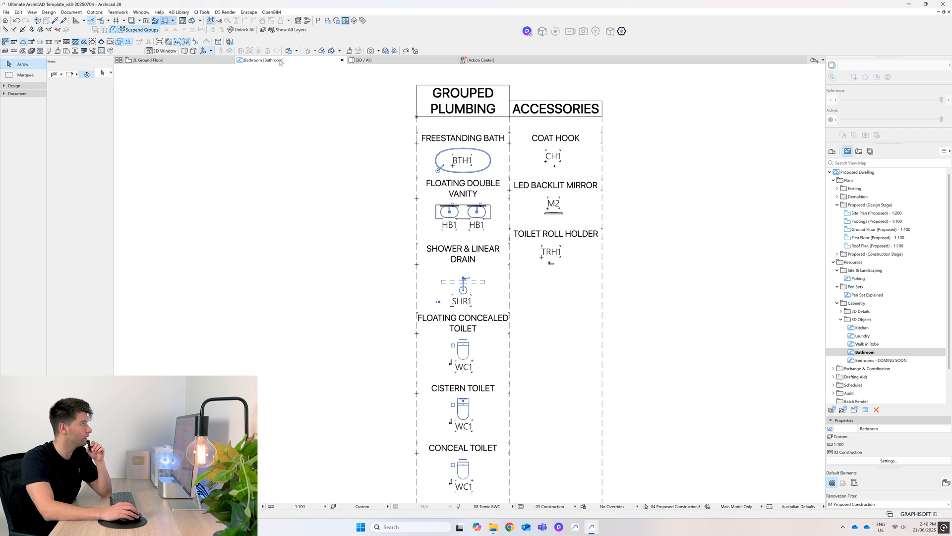
mouse_move(558, 267)
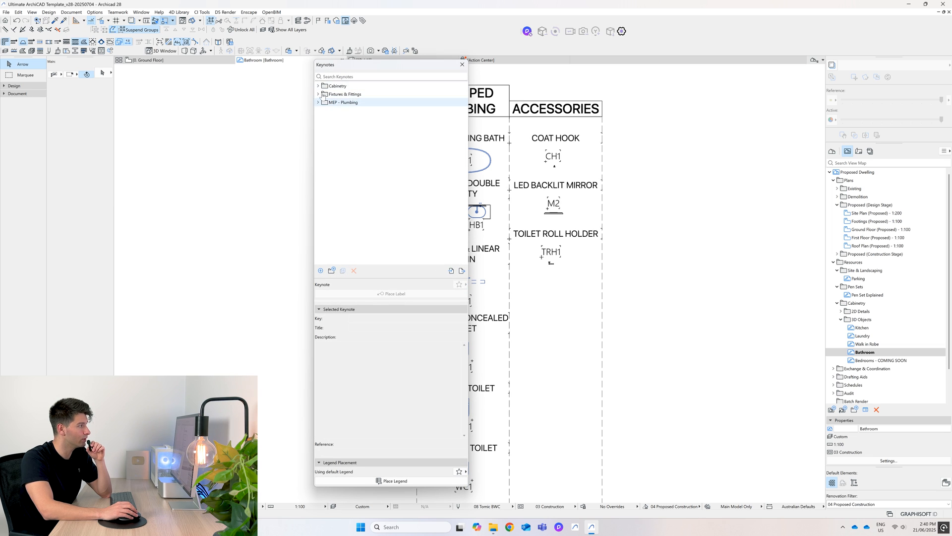
Expand the MEP - Plumbing and Fixtures & Fittings keynote folders and inspect Floor Waste 1 and Vanity 1.
left_click(319, 102)
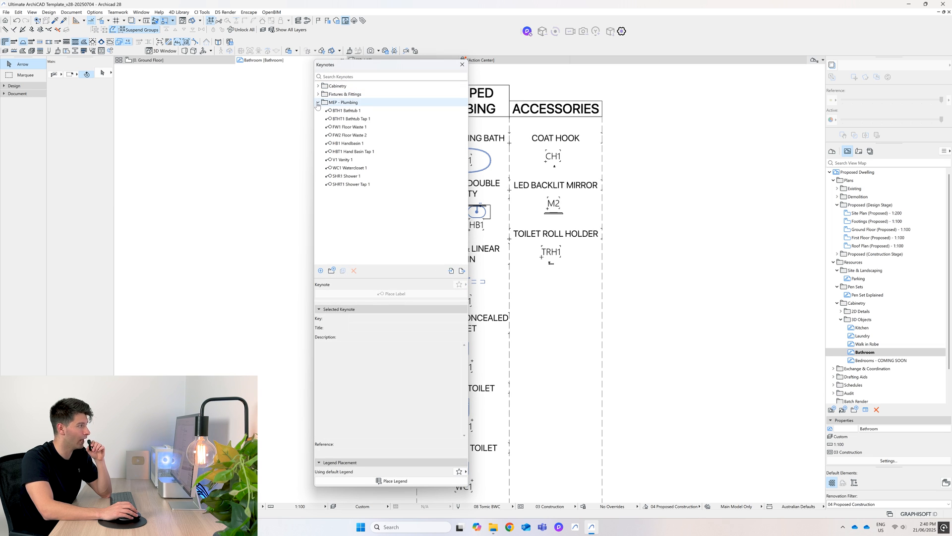
left_click(318, 94)
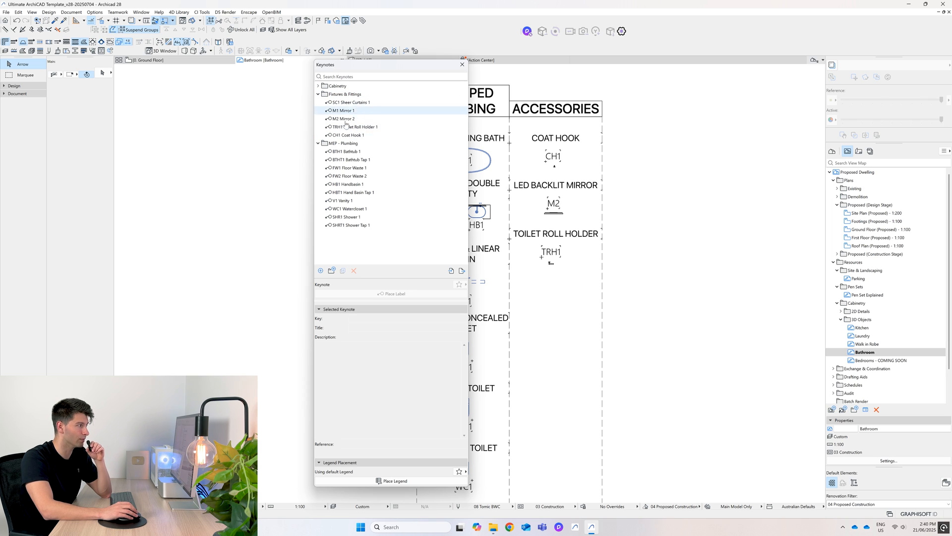
left_click(346, 143)
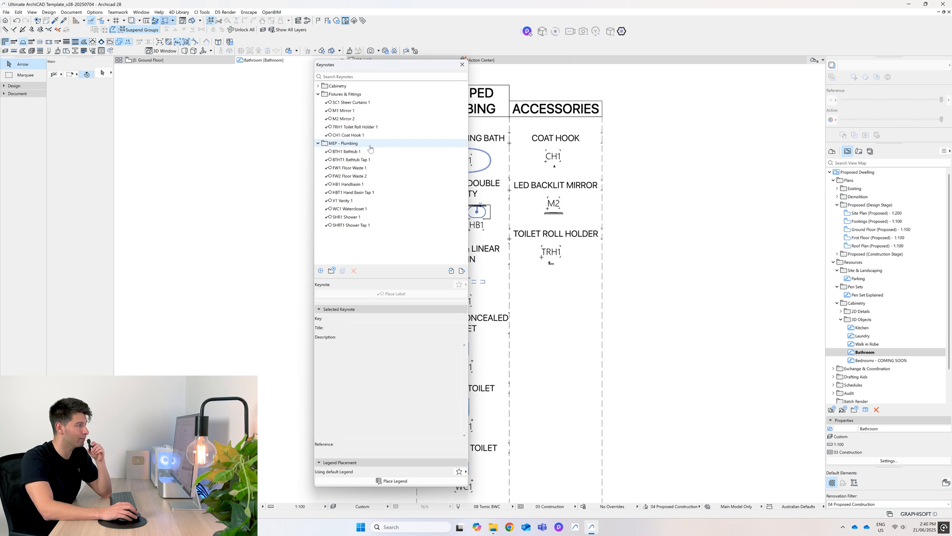
left_click(349, 168)
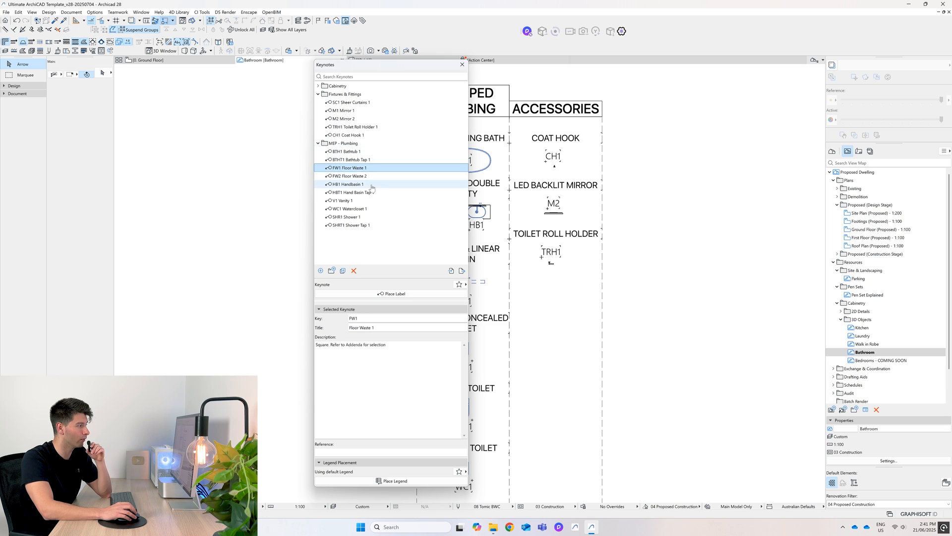
left_click(344, 201)
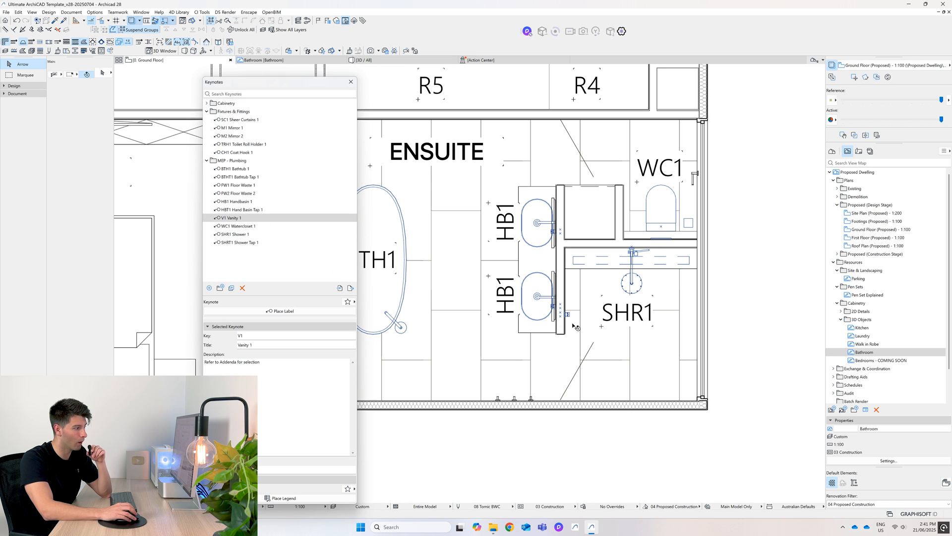
mouse_move(624, 283)
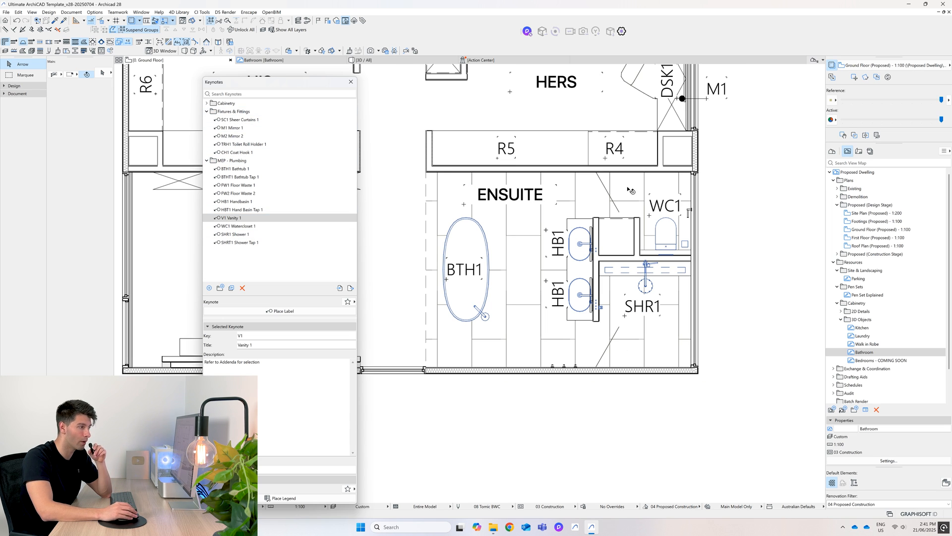
mouse_move(553, 284)
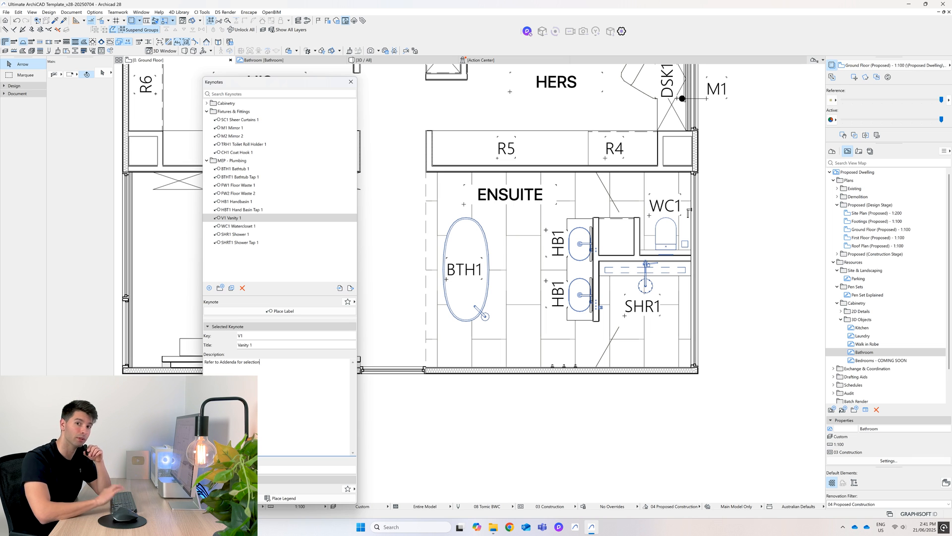
Switch from the Ground Floor plan to the 3D / All view of the ensuite.
left_click(360, 60)
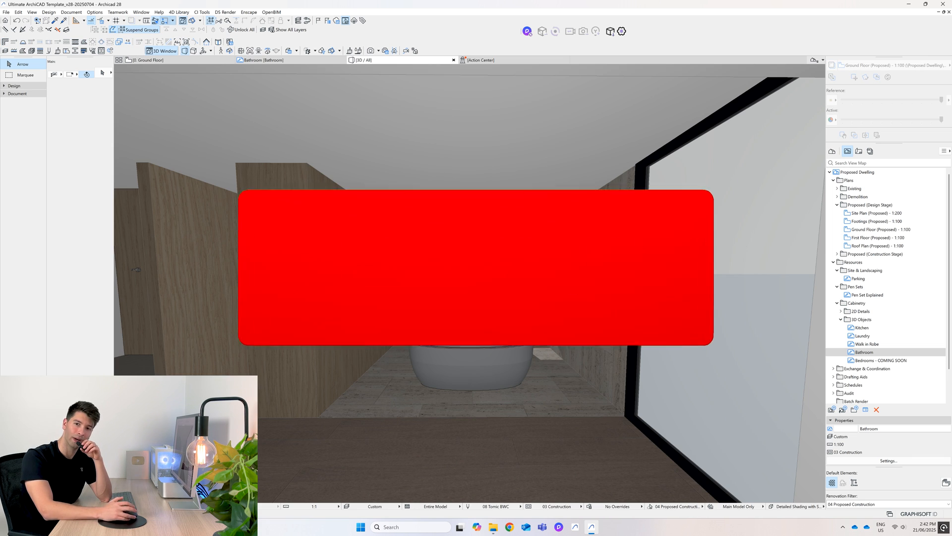